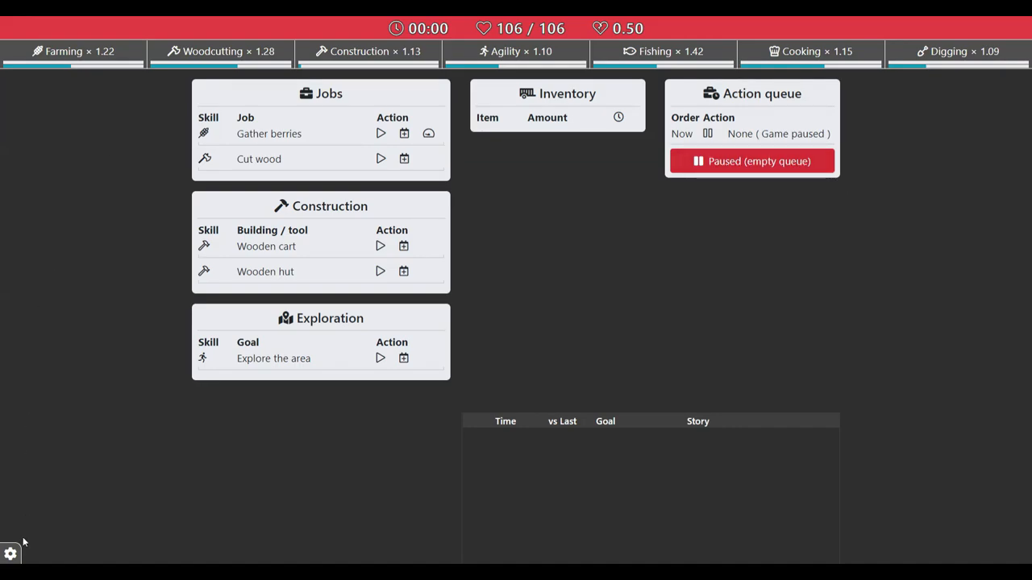
{"action": "mouse_move", "coordinate": [12, 555]}
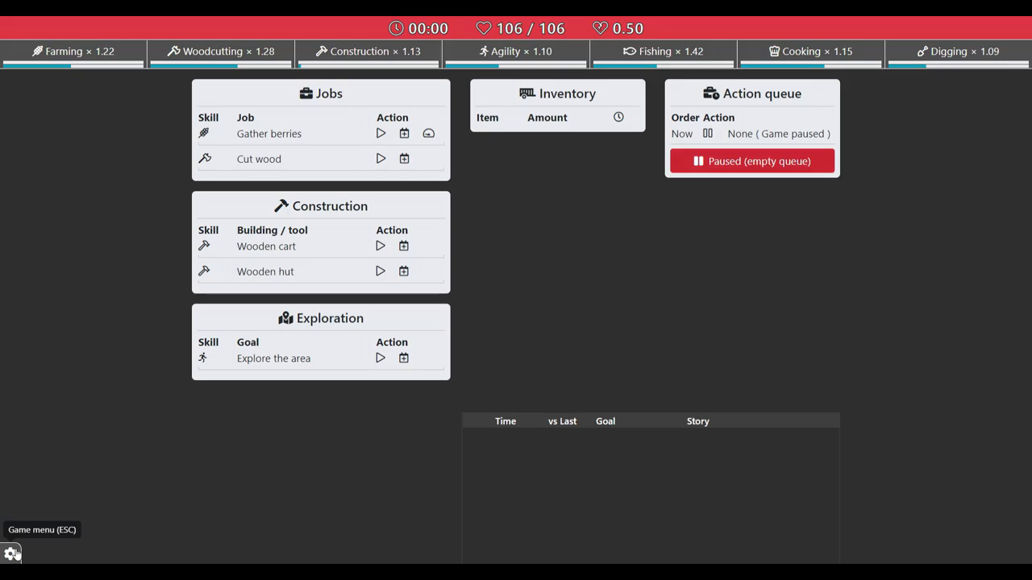
Review the generation history table of past lives, scrolling through its rows
{"action": "left_click", "coordinate": [11, 553]}
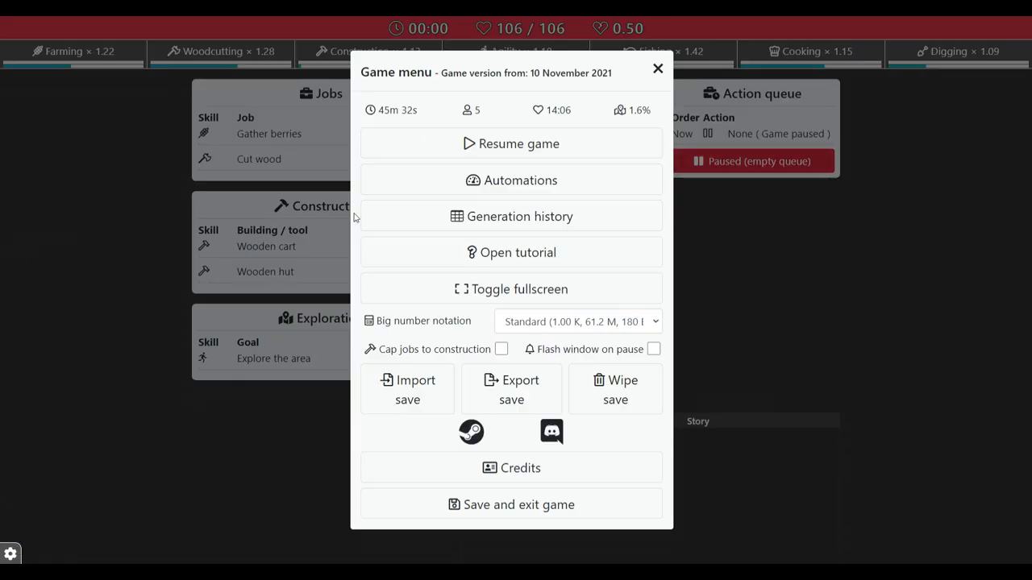
{"action": "left_click", "coordinate": [509, 216]}
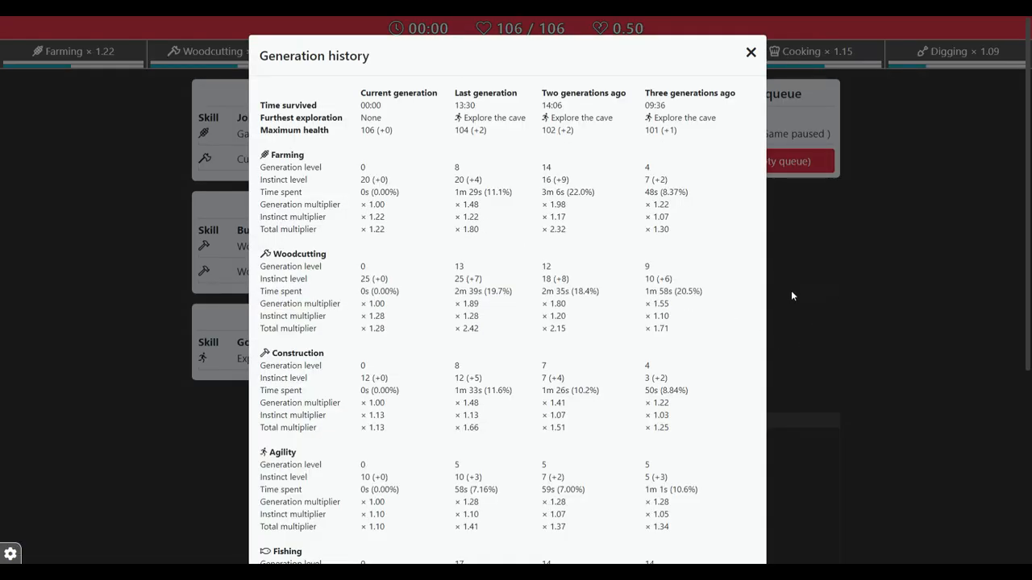
{"action": "mouse_move", "coordinate": [725, 218]}
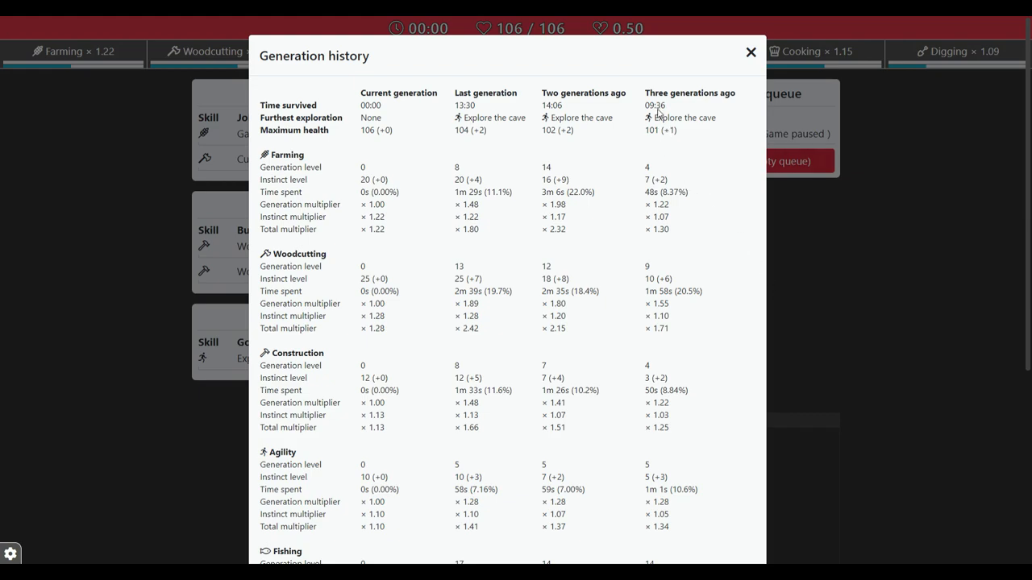
{"action": "mouse_move", "coordinate": [609, 143]}
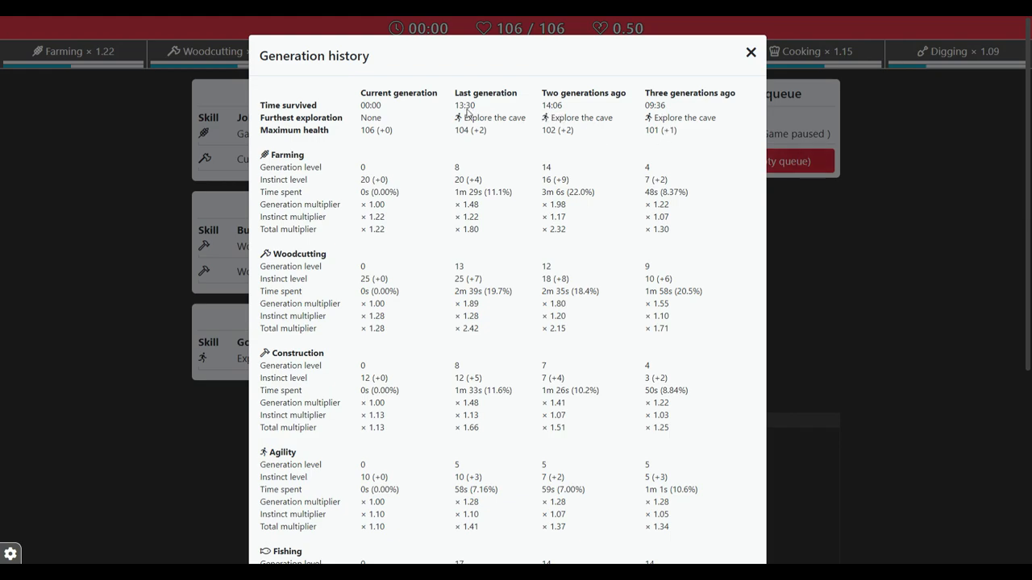
{"action": "mouse_move", "coordinate": [400, 113]}
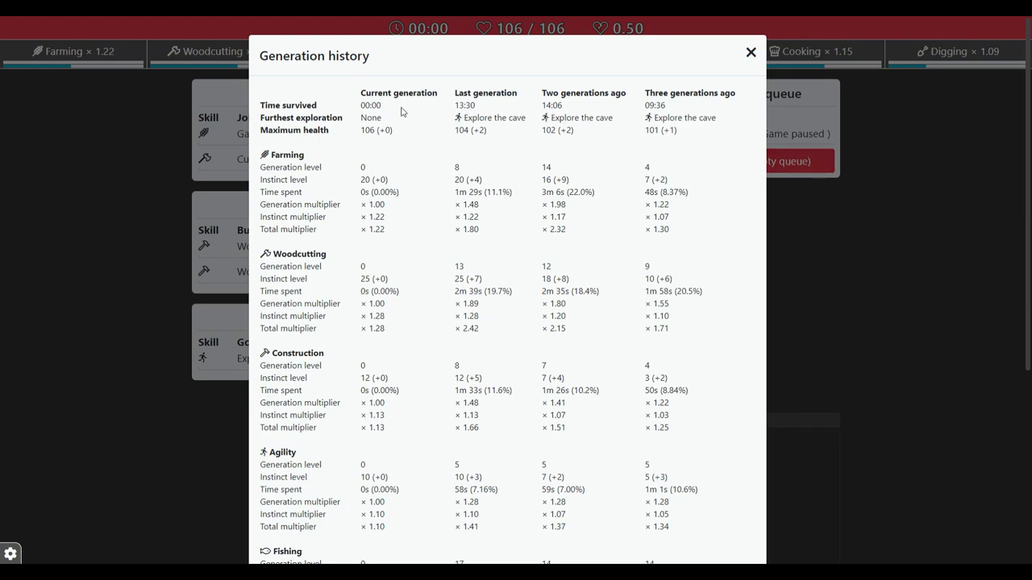
{"action": "mouse_move", "coordinate": [510, 153]}
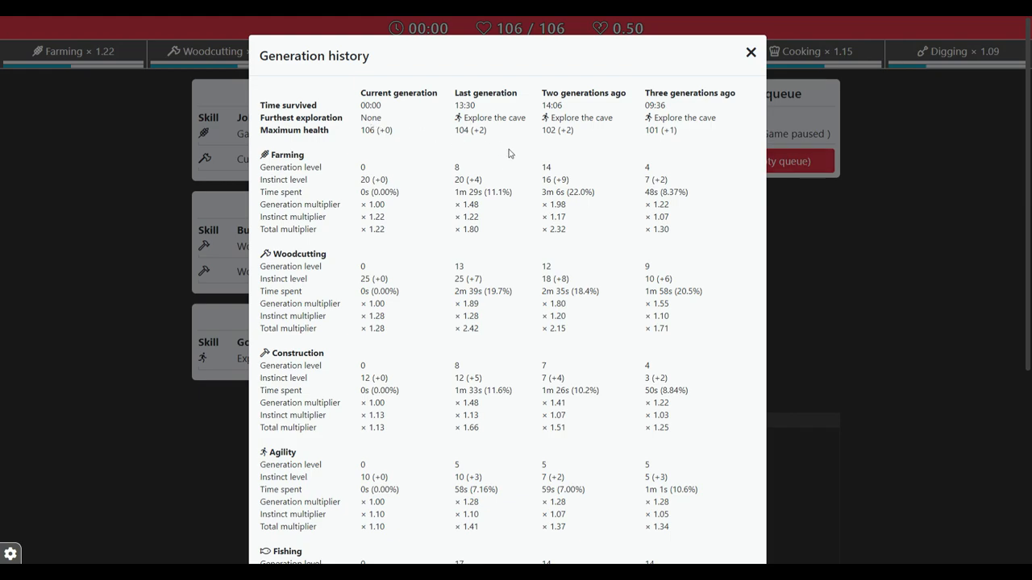
{"action": "scroll", "scroll_direction": "down", "scroll_amount": 3}
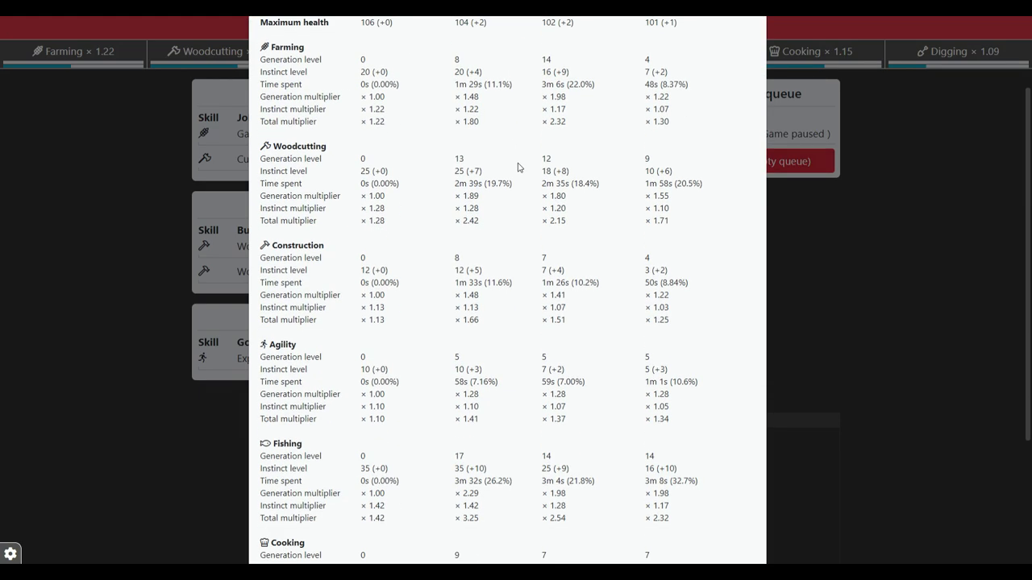
{"action": "mouse_move", "coordinate": [523, 171]}
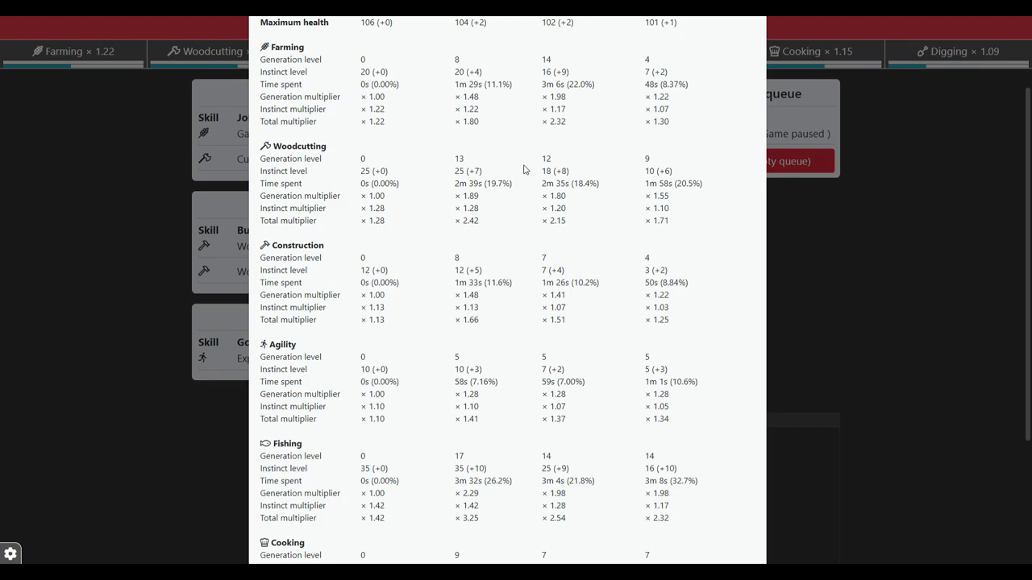
{"action": "scroll", "scroll_direction": "down", "scroll_amount": 3}
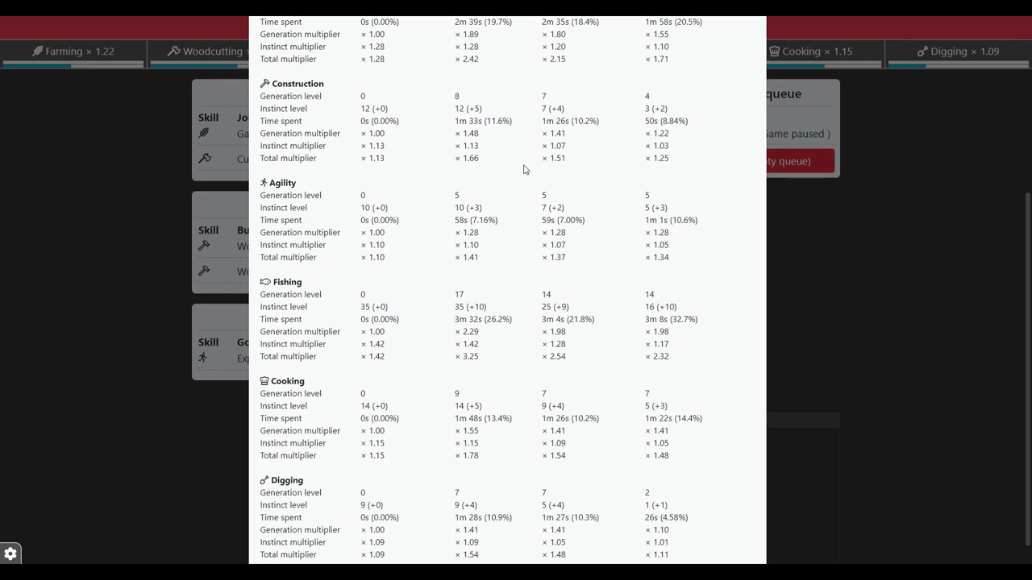
{"action": "scroll", "scroll_direction": "up", "scroll_amount": 3}
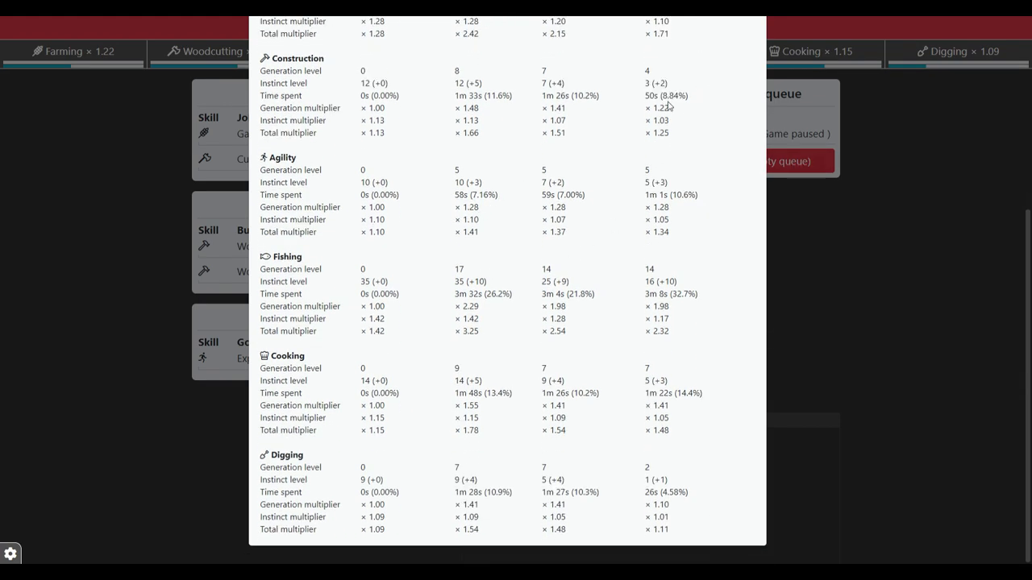
{"action": "scroll", "scroll_direction": "up", "scroll_amount": 3}
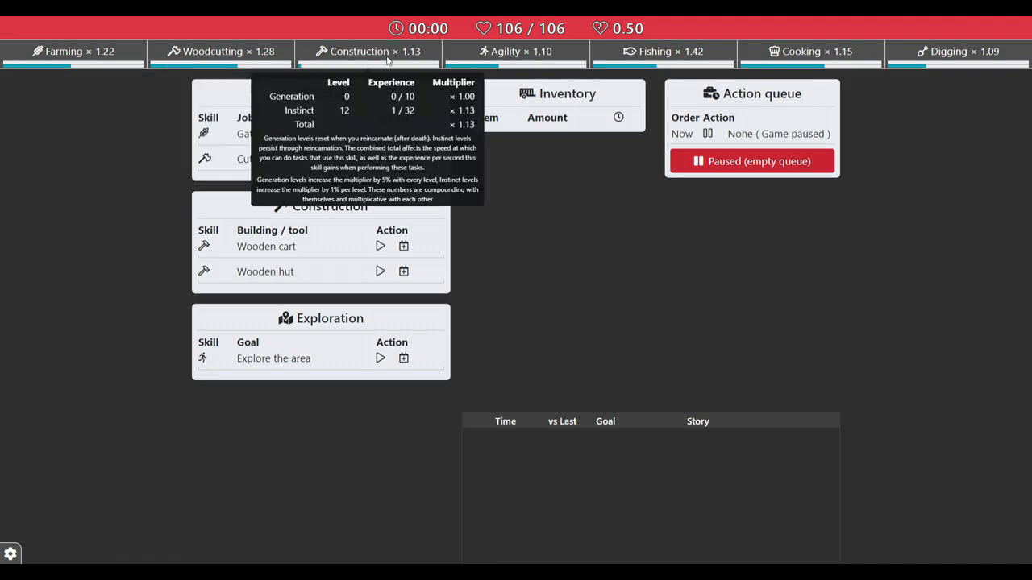
{"action": "mouse_move", "coordinate": [814, 50]}
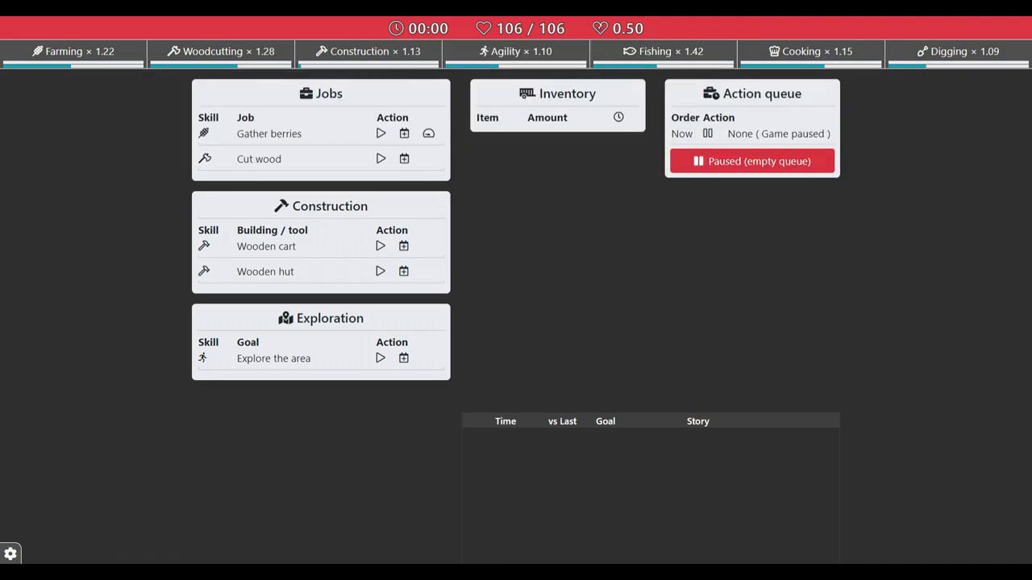
{"action": "mouse_move", "coordinate": [809, 50]}
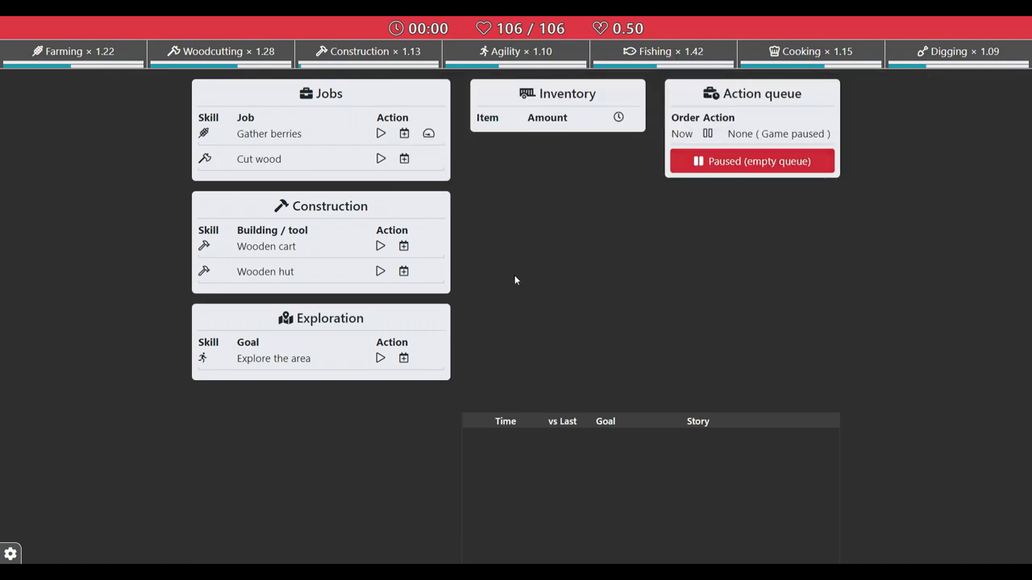
{"action": "mouse_move", "coordinate": [380, 157]}
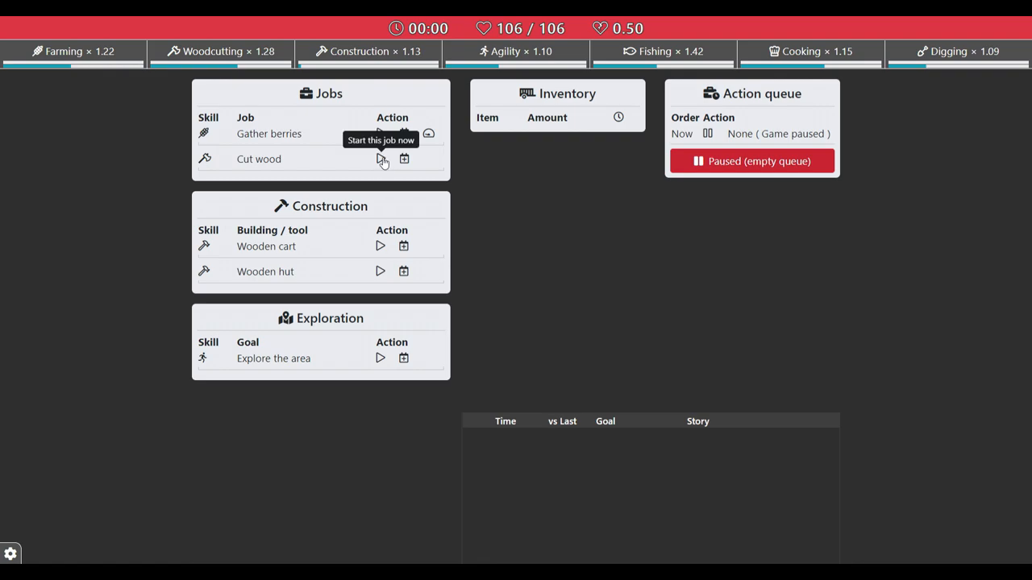
Start gathering berries, then cutting wood, then building the Wooden hut
{"action": "left_click", "coordinate": [380, 133]}
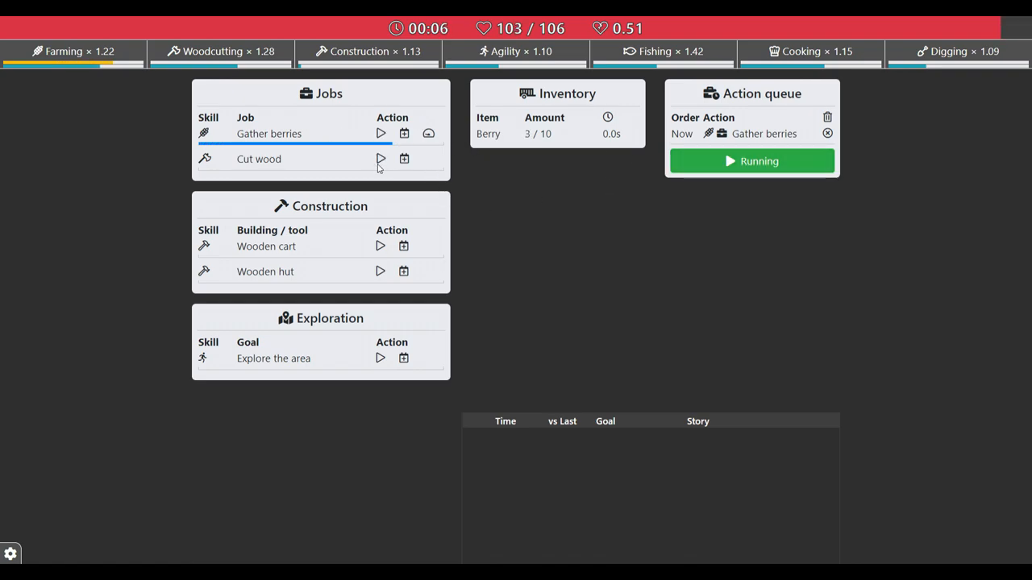
{"action": "mouse_move", "coordinate": [428, 132]}
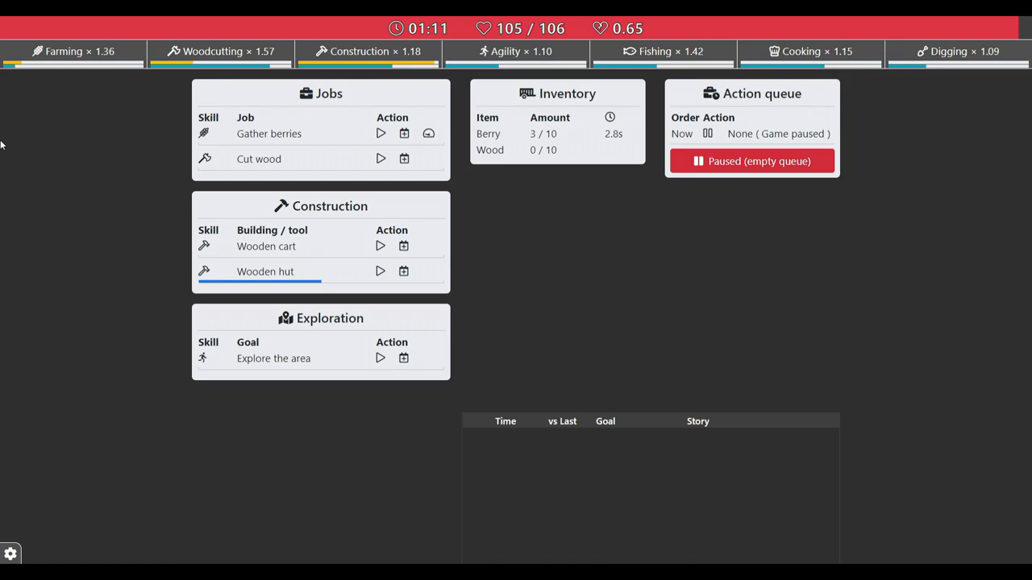
{"action": "mouse_move", "coordinate": [242, 154]}
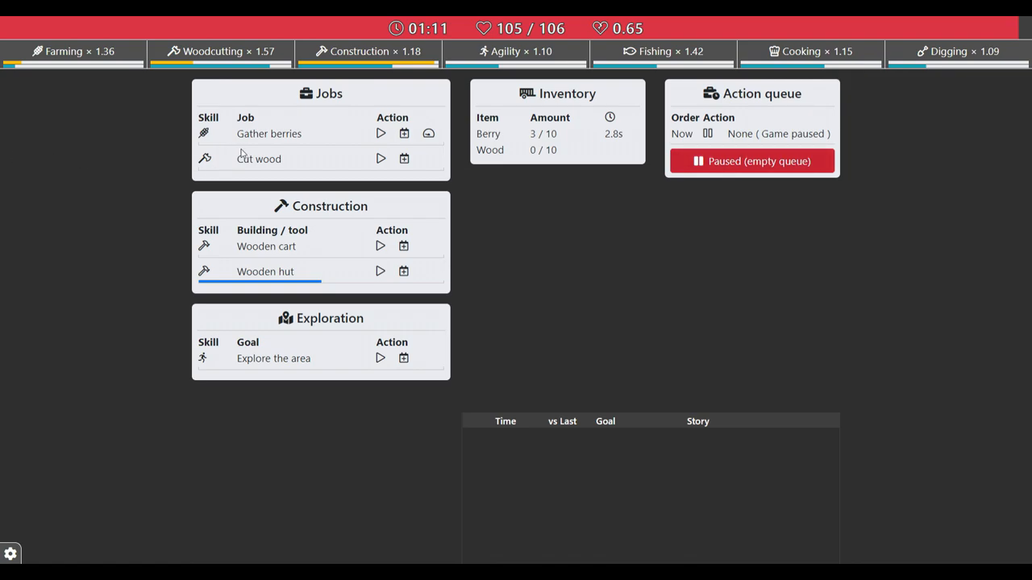
{"action": "left_click", "coordinate": [380, 158]}
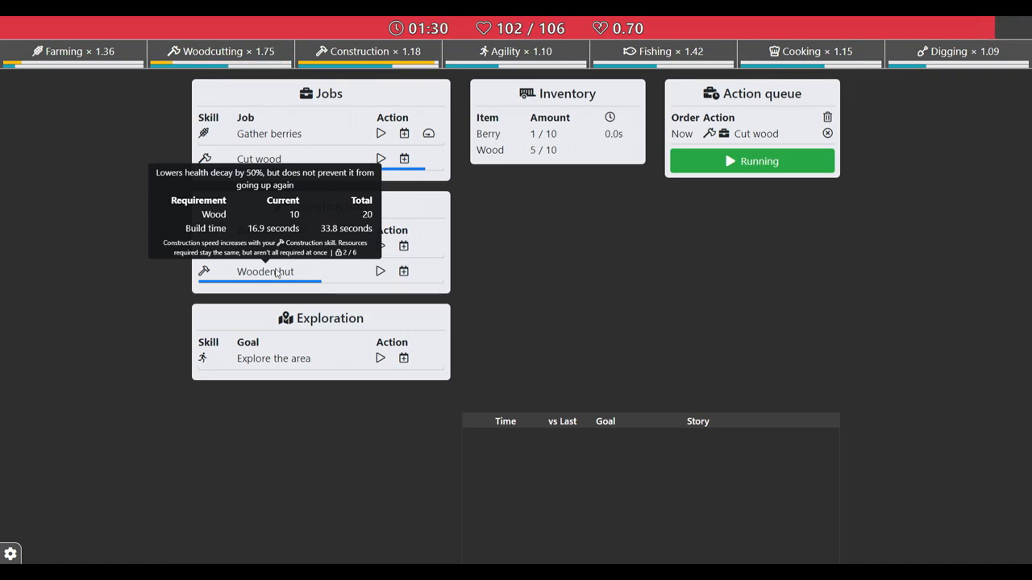
{"action": "mouse_move", "coordinate": [93, 216]}
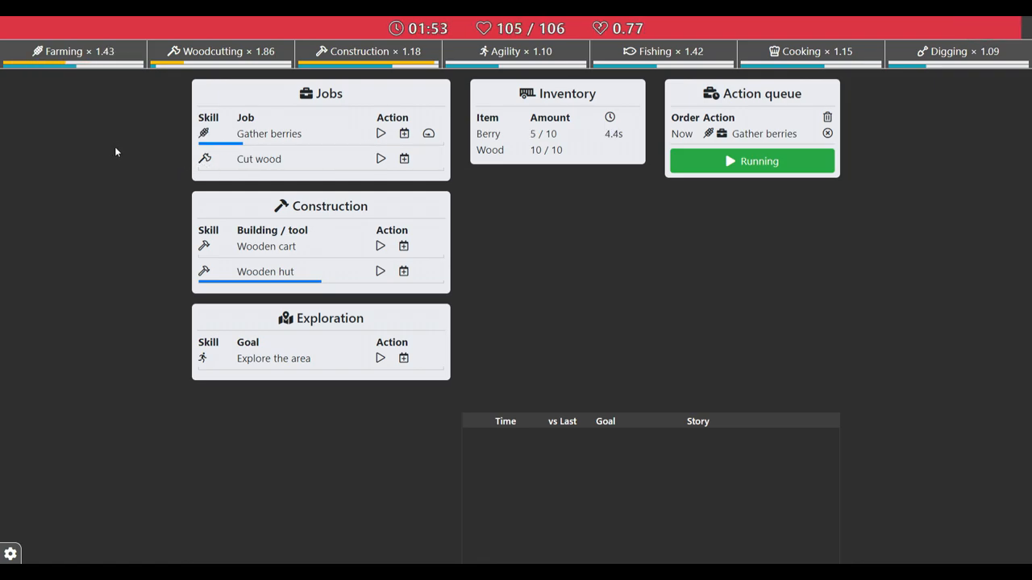
{"action": "left_click", "coordinate": [380, 270]}
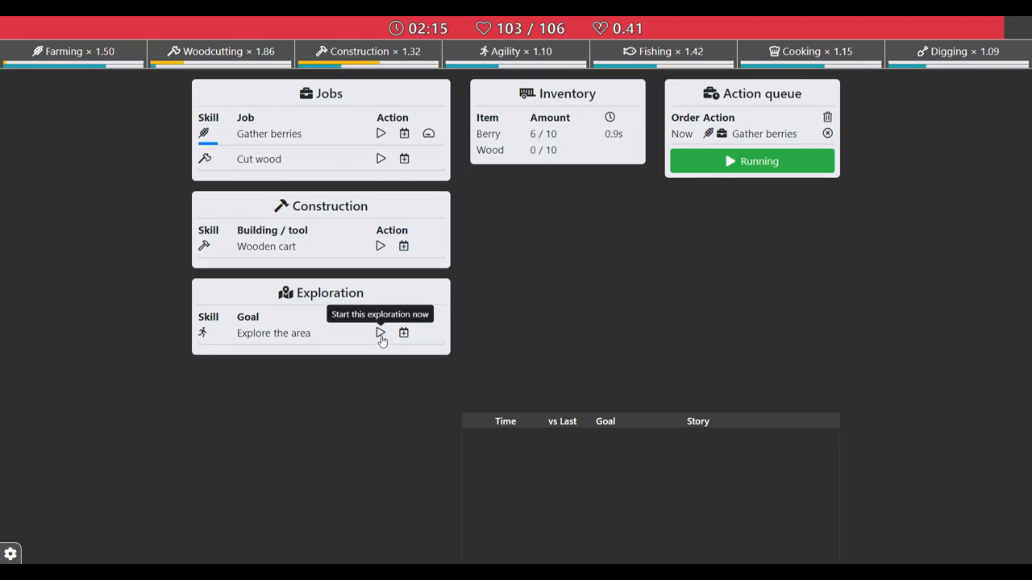
Start exploring the area to unlock fishing, stone digging and the cave
{"action": "left_click", "coordinate": [380, 332]}
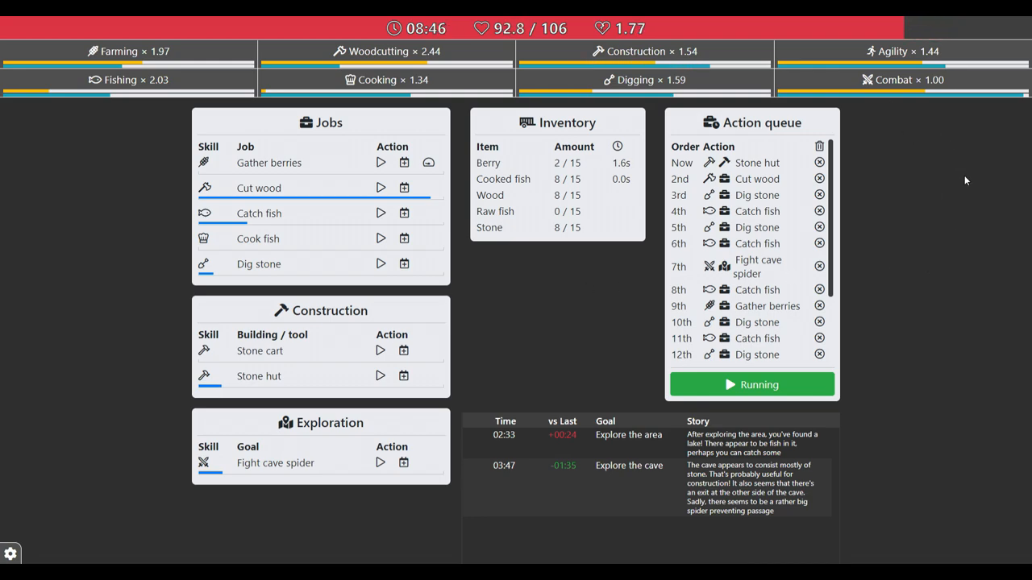
{"action": "mouse_move", "coordinate": [274, 462]}
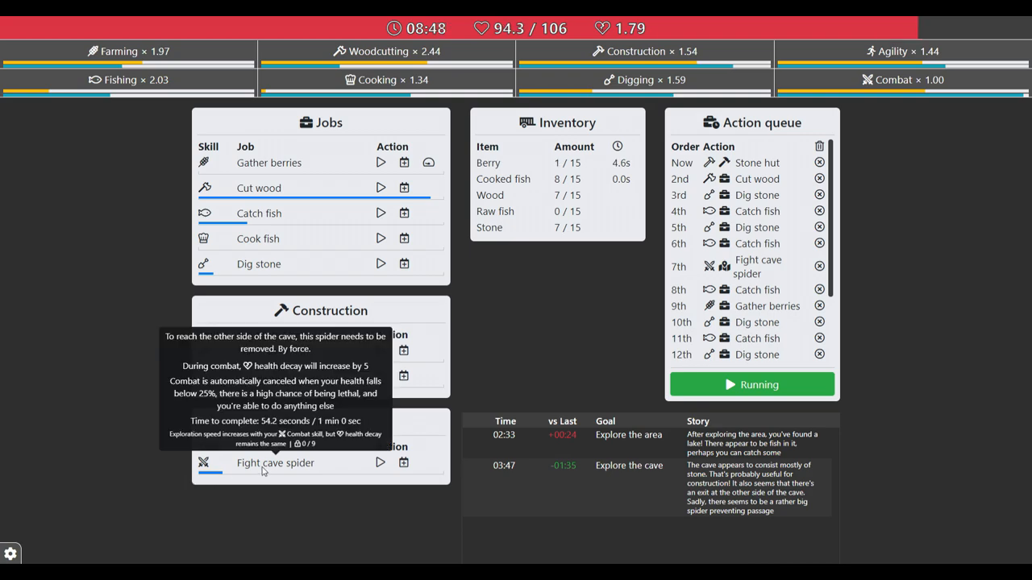
{"action": "mouse_move", "coordinate": [261, 470]}
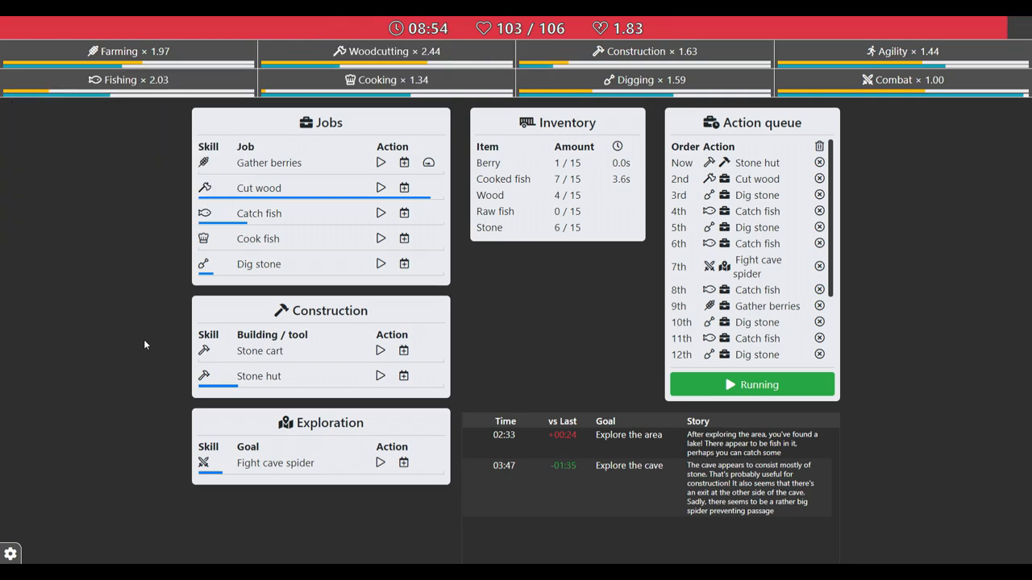
{"action": "mouse_move", "coordinate": [258, 376]}
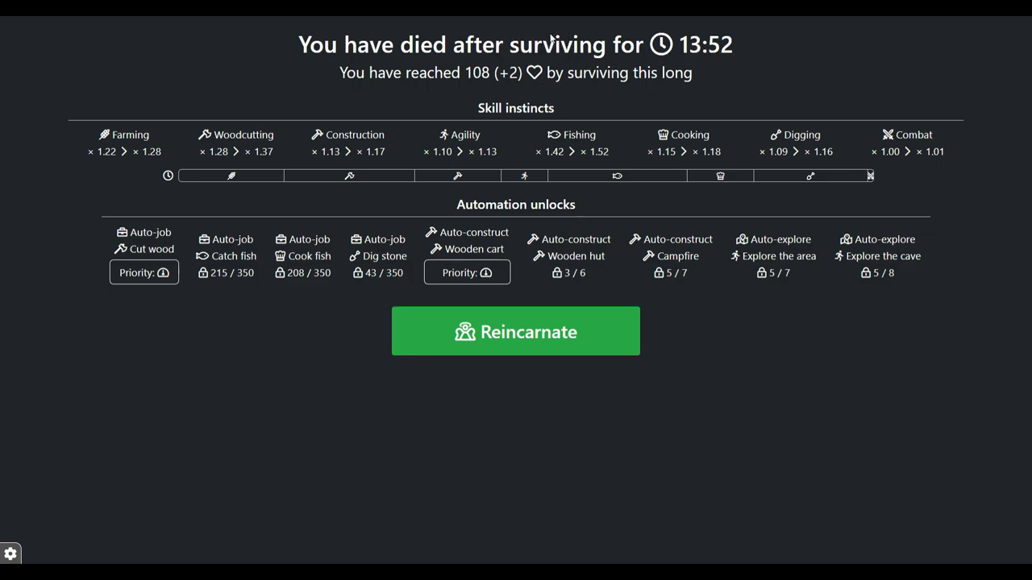
{"action": "mouse_move", "coordinate": [103, 87]}
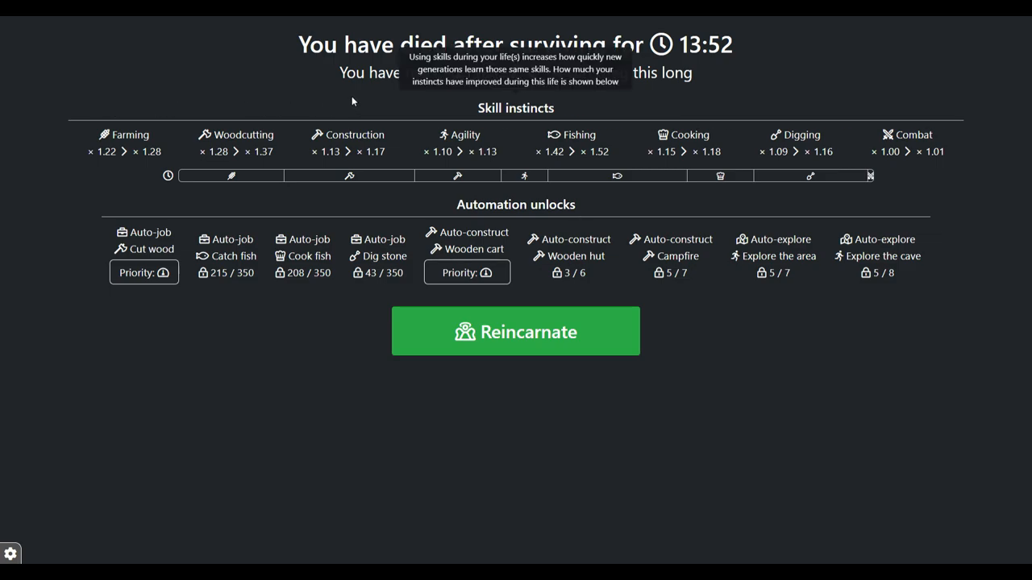
{"action": "mouse_move", "coordinate": [738, 106]}
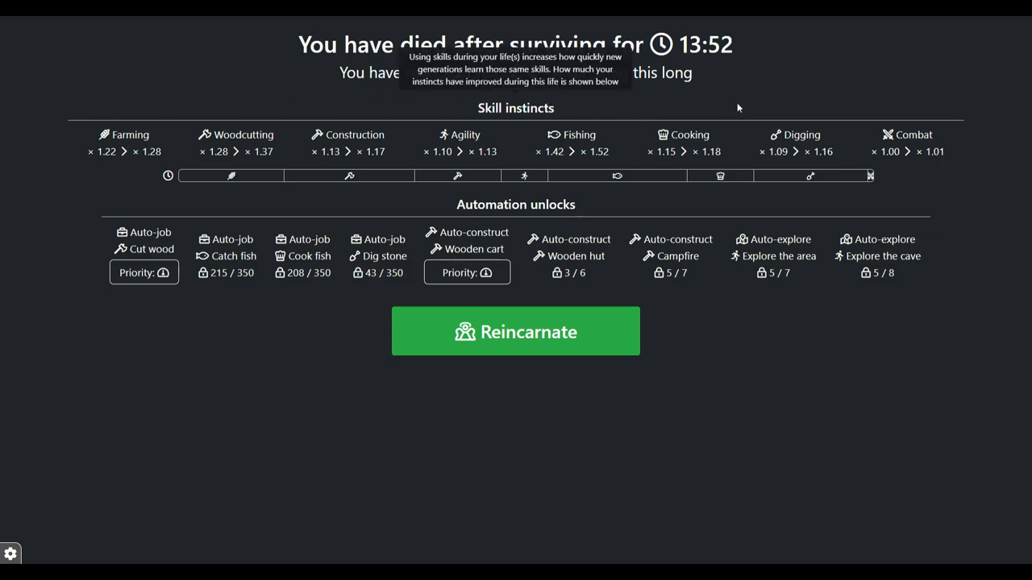
{"action": "mouse_move", "coordinate": [394, 384]}
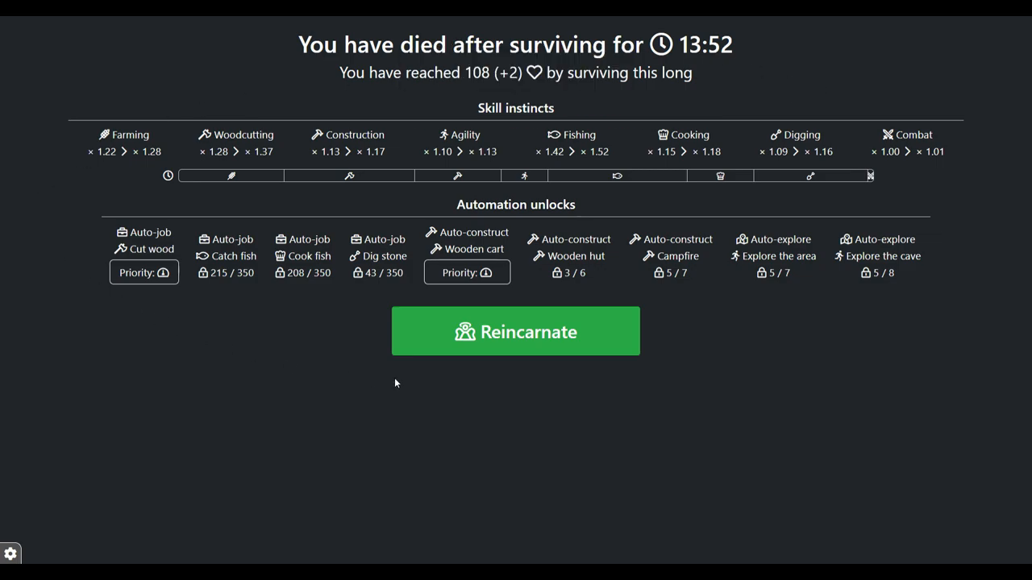
{"action": "mouse_move", "coordinate": [470, 248]}
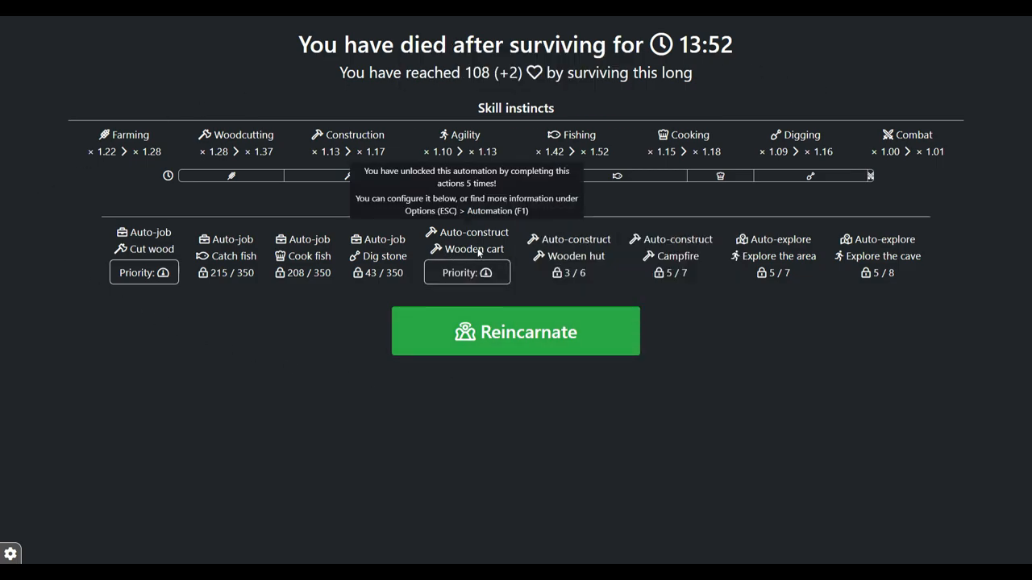
{"action": "mouse_move", "coordinate": [487, 273]}
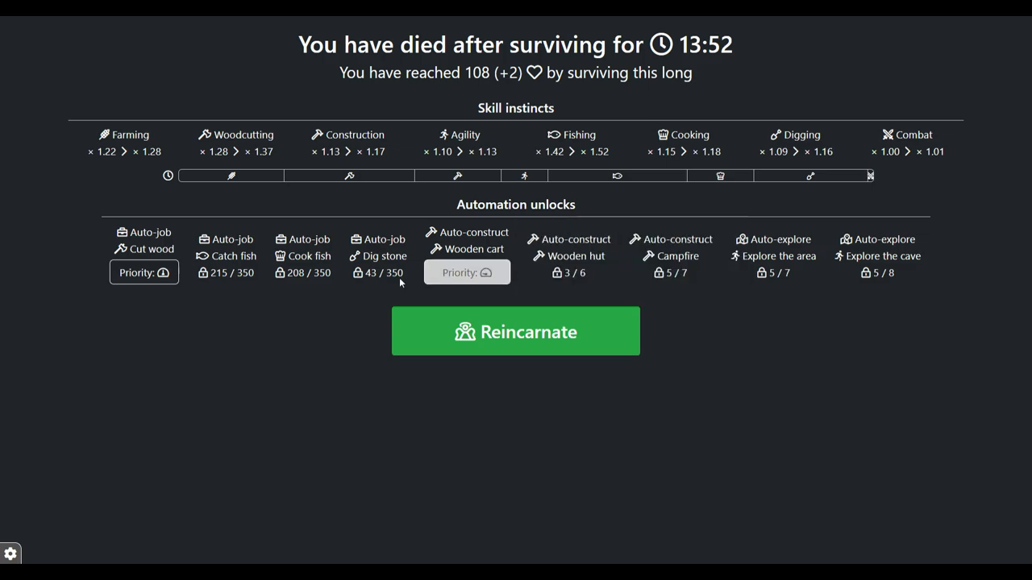
{"action": "mouse_move", "coordinate": [468, 272]}
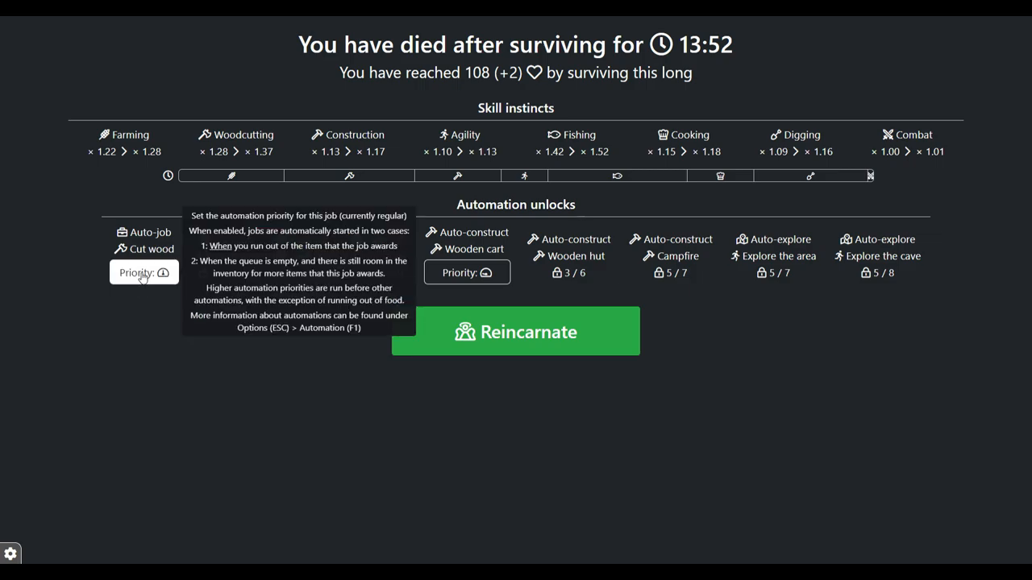
{"action": "mouse_move", "coordinate": [552, 346]}
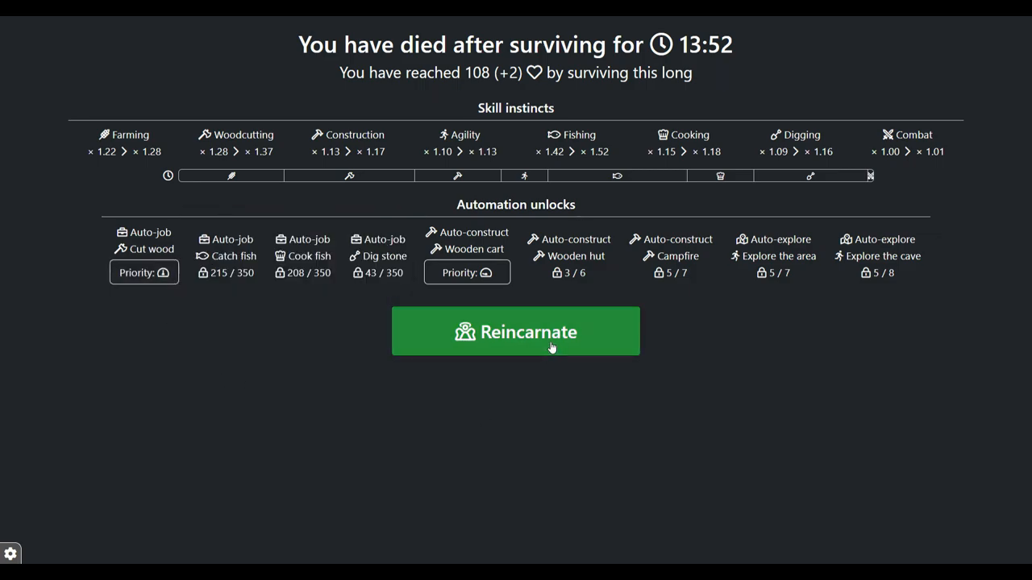
Reincarnate into the next generation and start cooking fish
{"action": "left_click", "coordinate": [516, 332]}
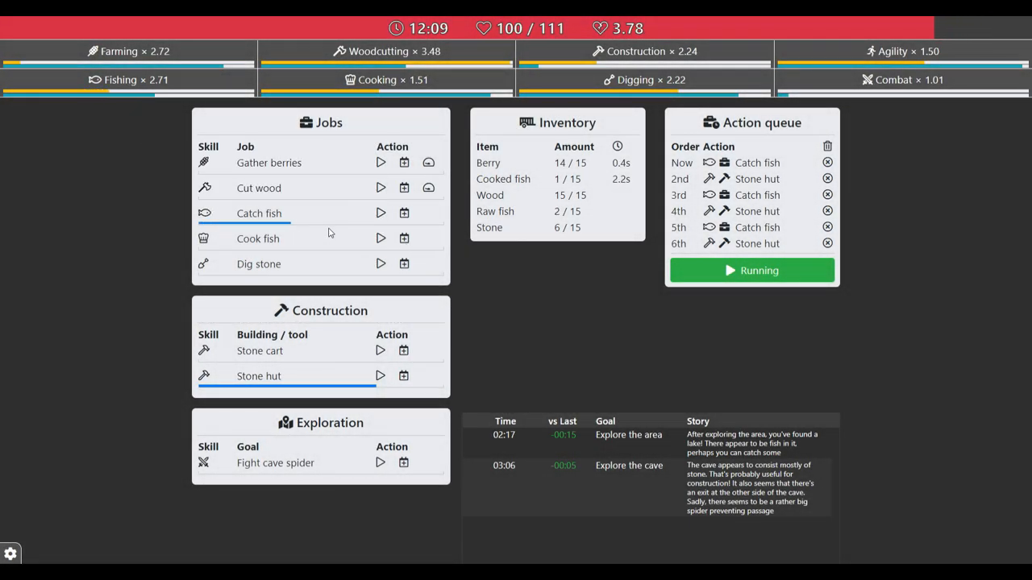
{"action": "mouse_move", "coordinate": [403, 187]}
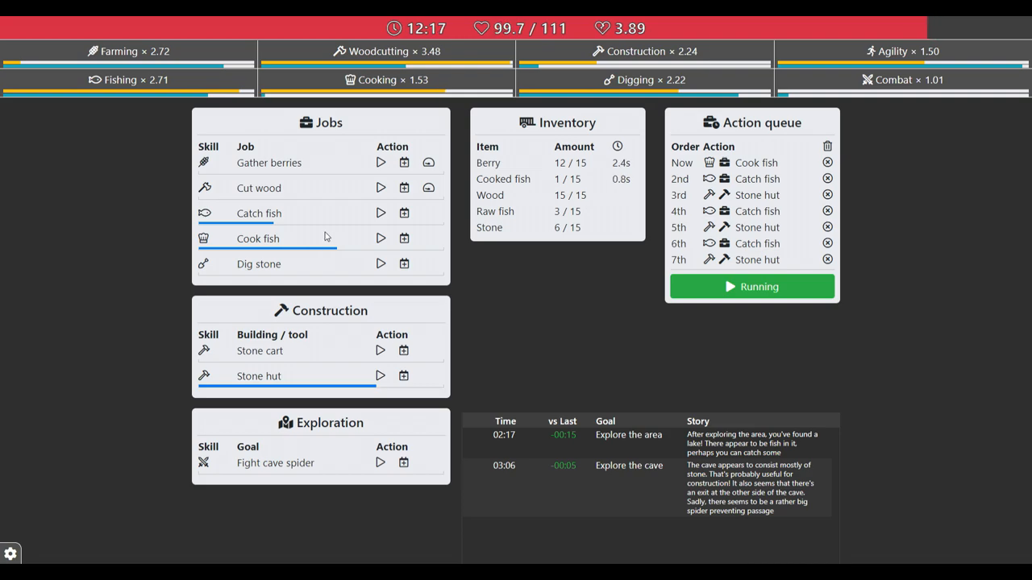
{"action": "mouse_move", "coordinate": [488, 161]}
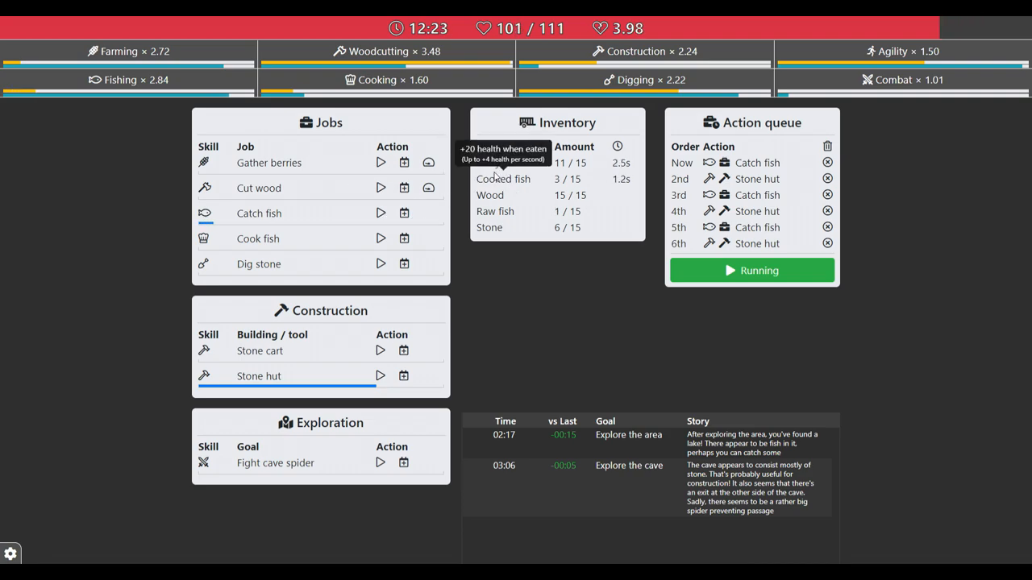
{"action": "mouse_move", "coordinate": [636, 109]}
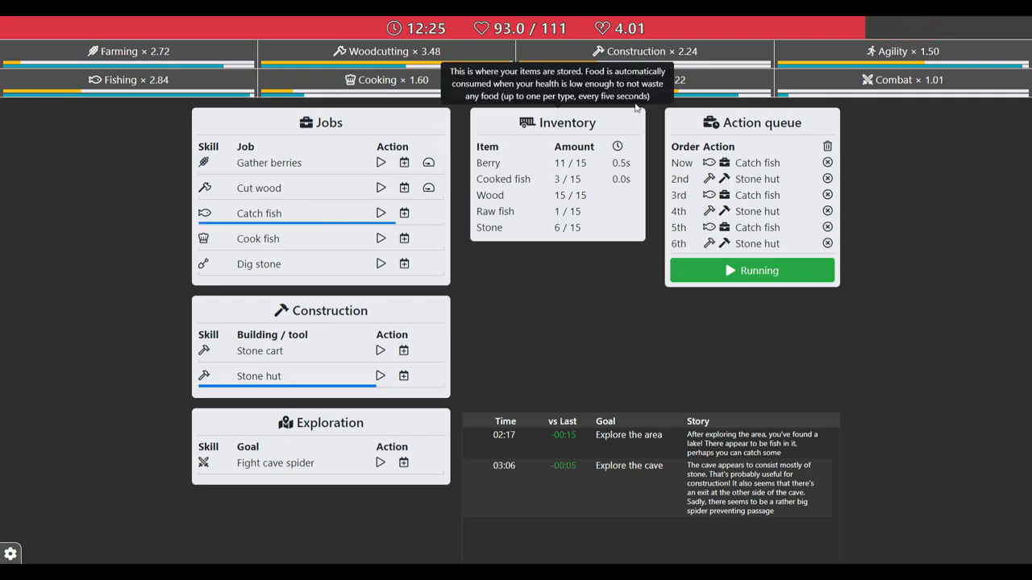
{"action": "mouse_move", "coordinate": [799, 39]}
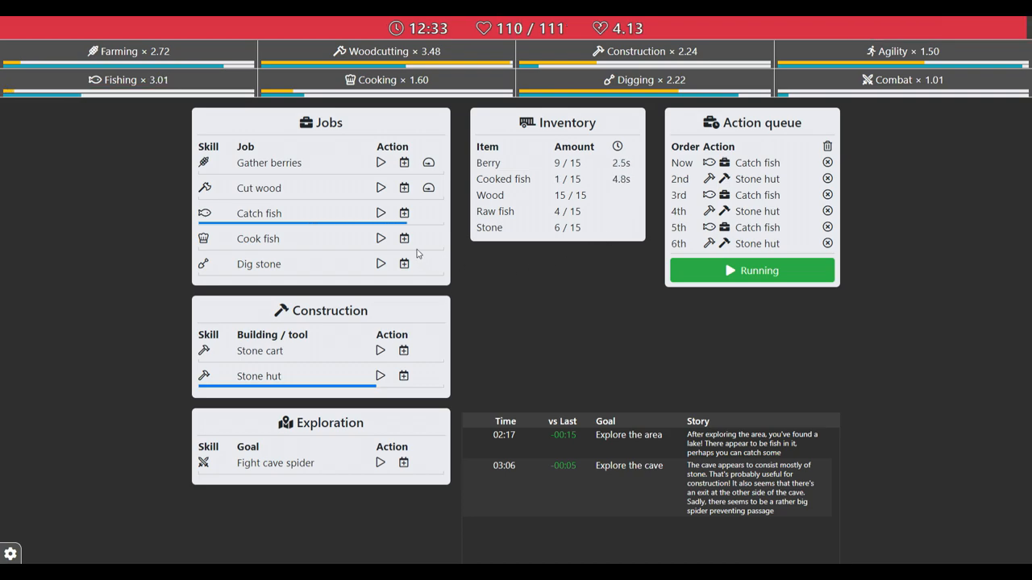
{"action": "left_click", "coordinate": [380, 239]}
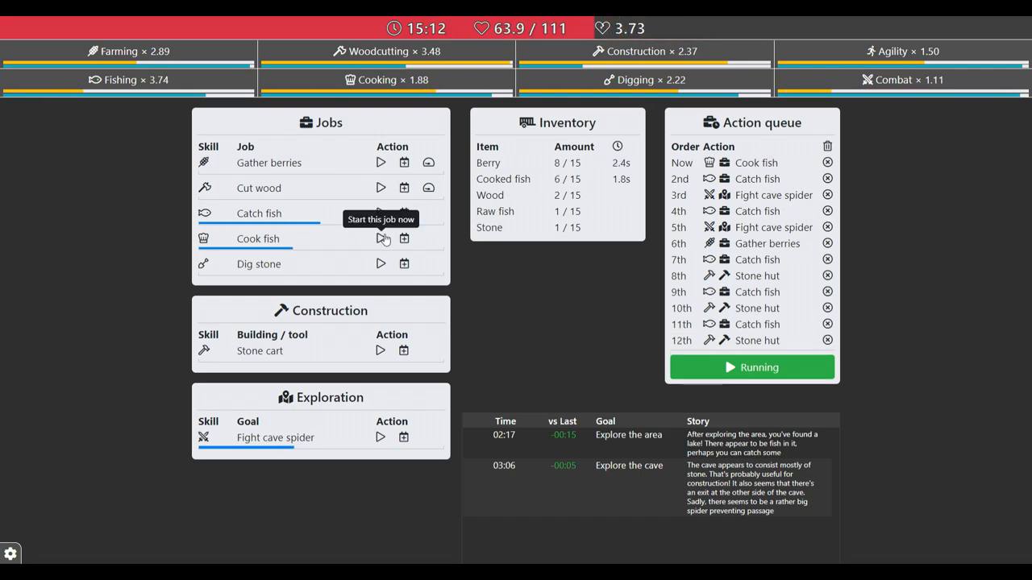
Start the top job now so the cave spider fight leads the queue
{"action": "left_click", "coordinate": [380, 163]}
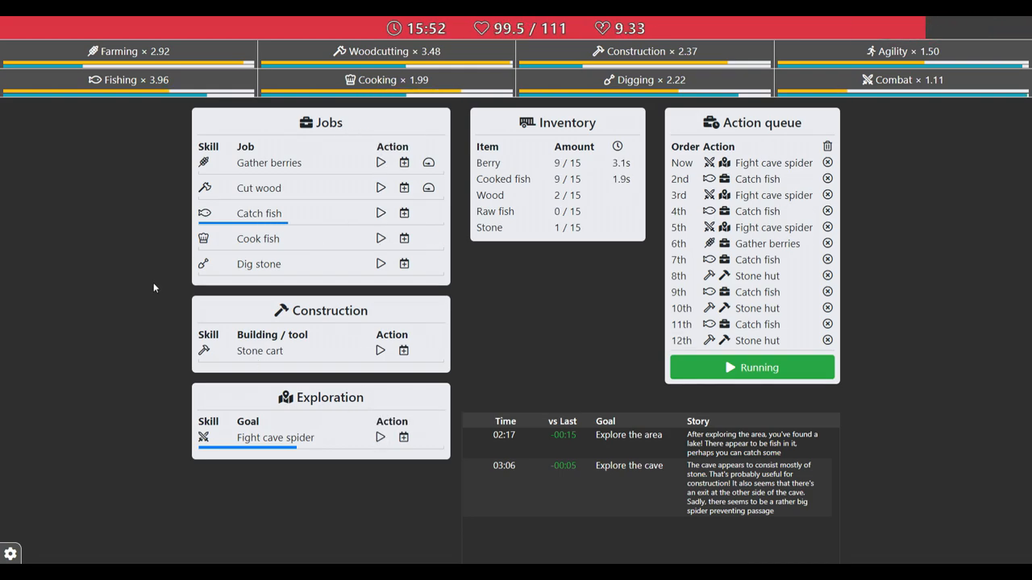
{"action": "mouse_move", "coordinate": [271, 241]}
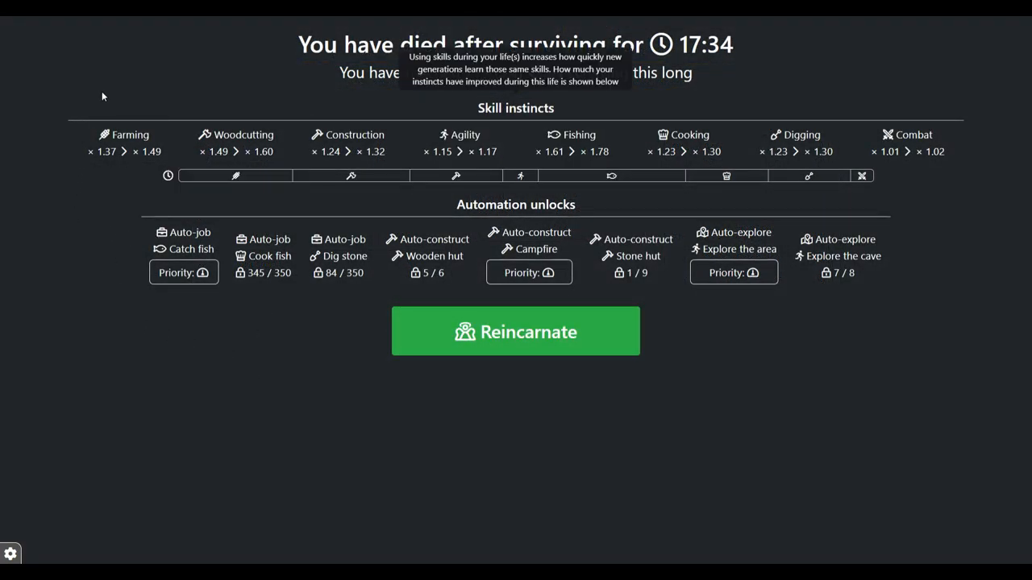
{"action": "mouse_move", "coordinate": [386, 97]}
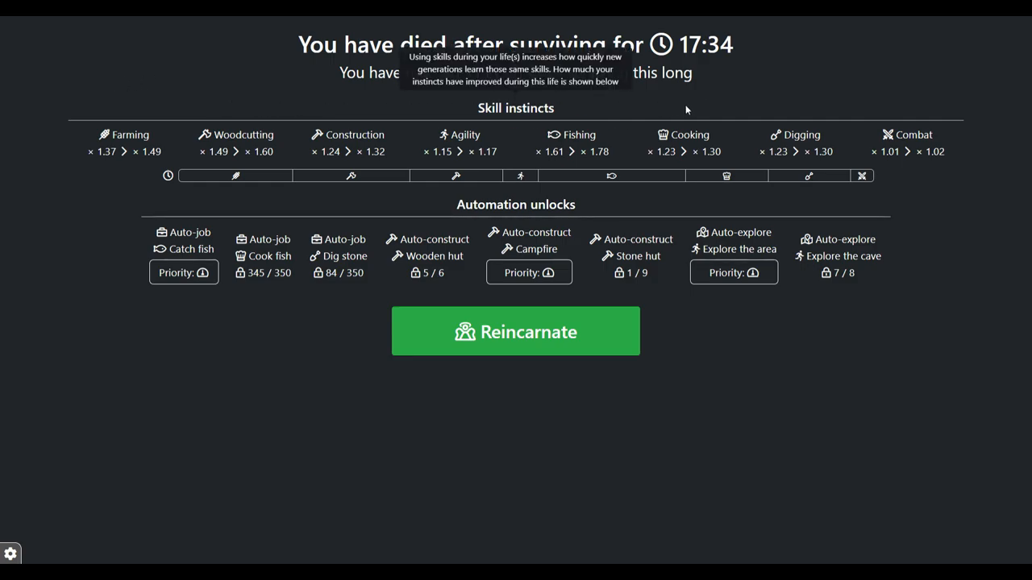
{"action": "mouse_move", "coordinate": [926, 165]}
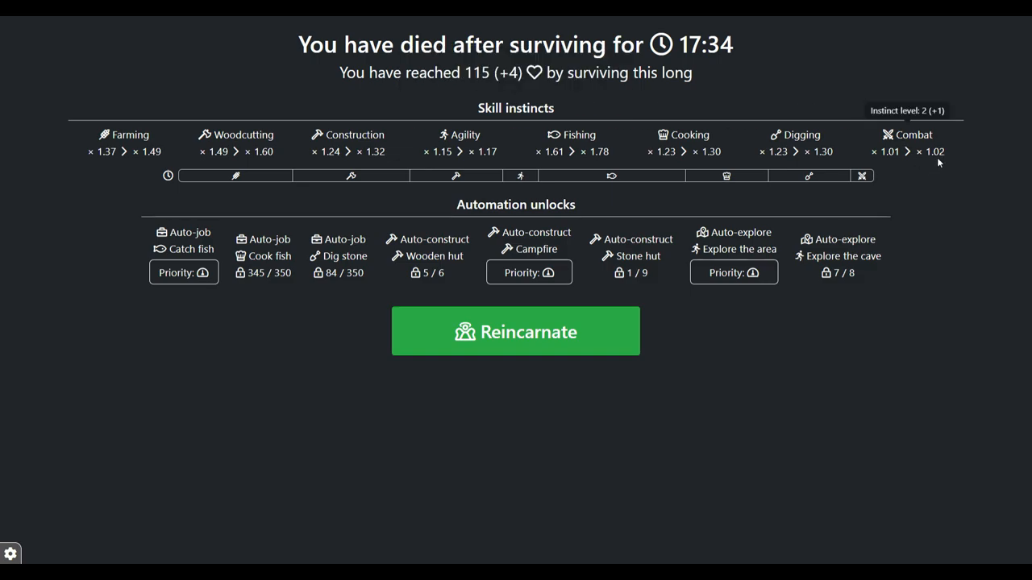
{"action": "mouse_move", "coordinate": [846, 368]}
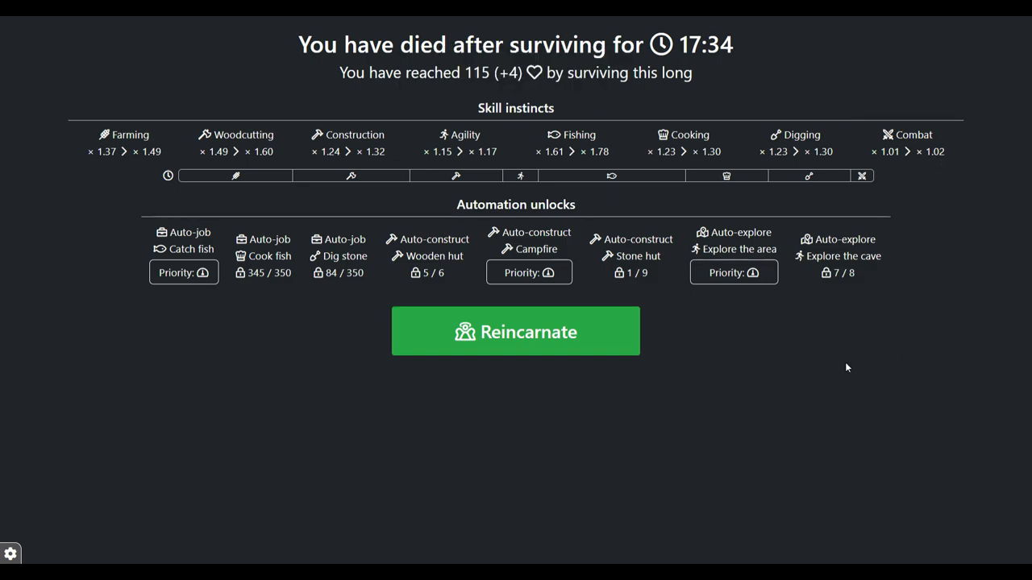
Reincarnate into the next generation and start gathering berries right away
{"action": "left_click", "coordinate": [515, 332]}
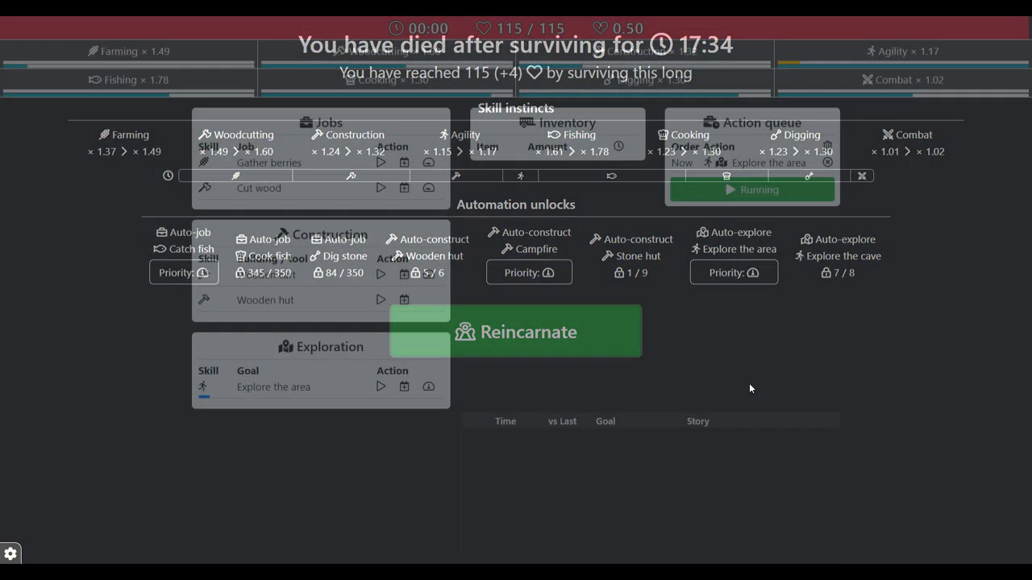
{"action": "left_click", "coordinate": [516, 333]}
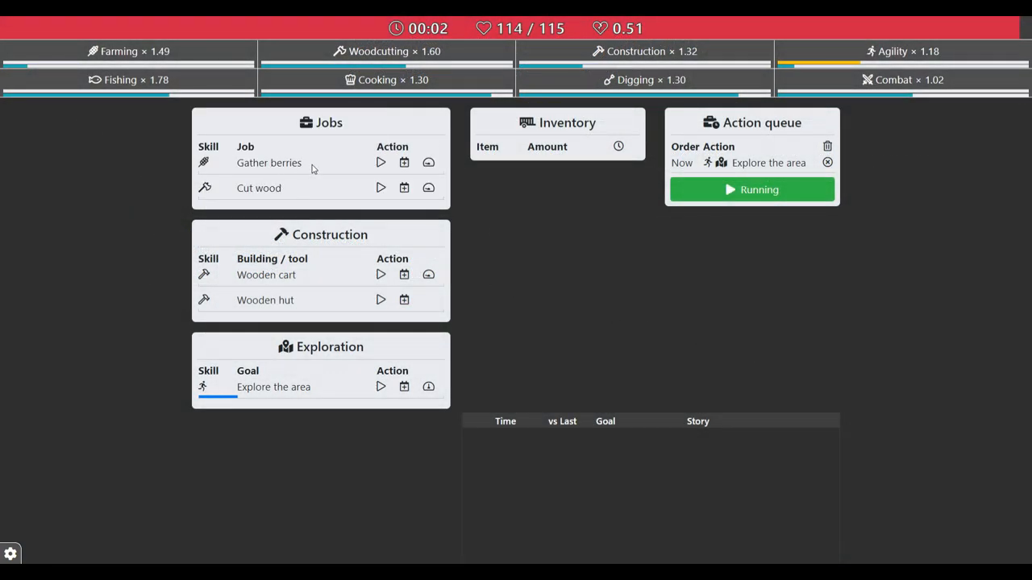
{"action": "mouse_move", "coordinate": [380, 161]}
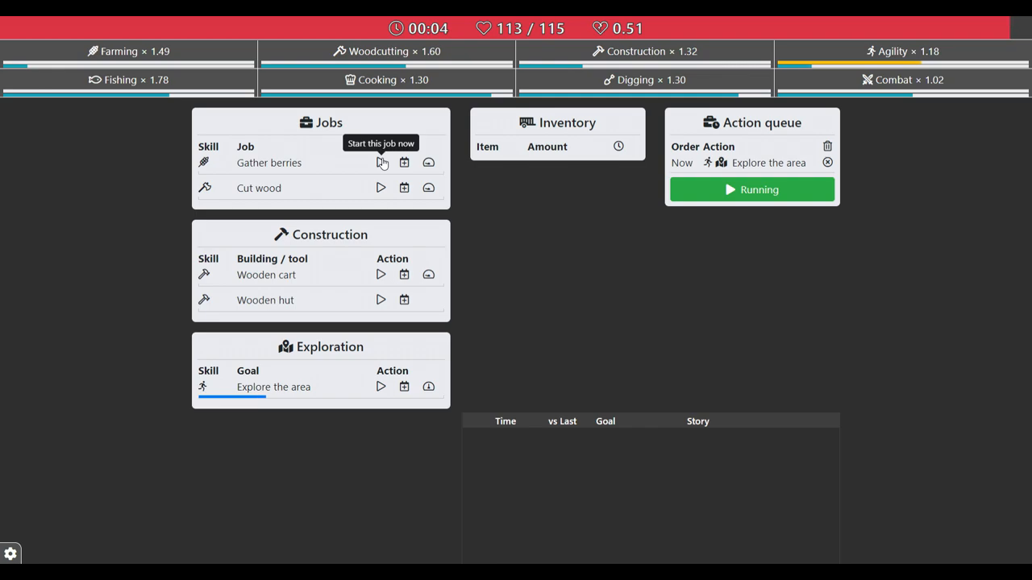
{"action": "left_click", "coordinate": [381, 161]}
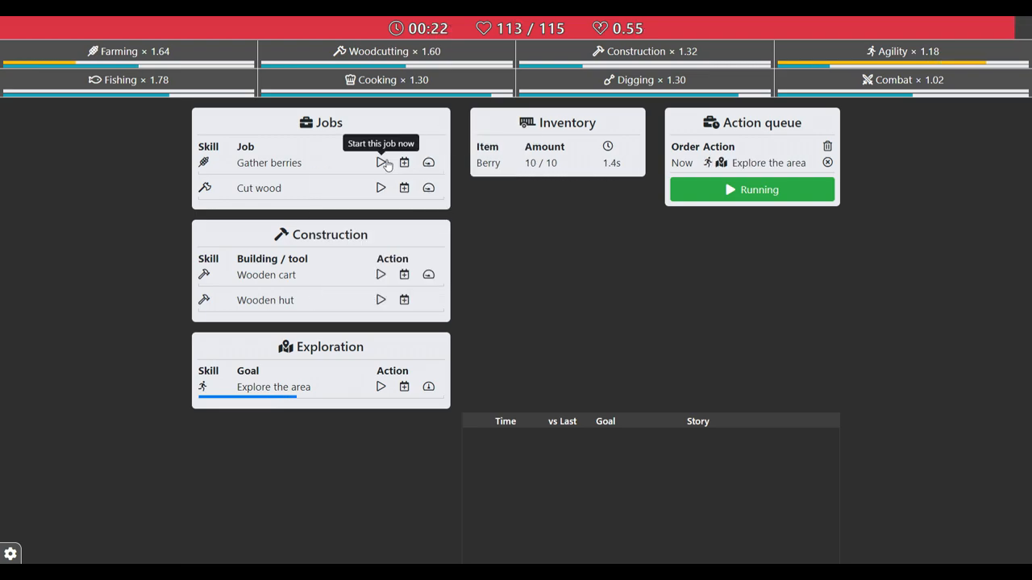
{"action": "mouse_move", "coordinate": [435, 331]}
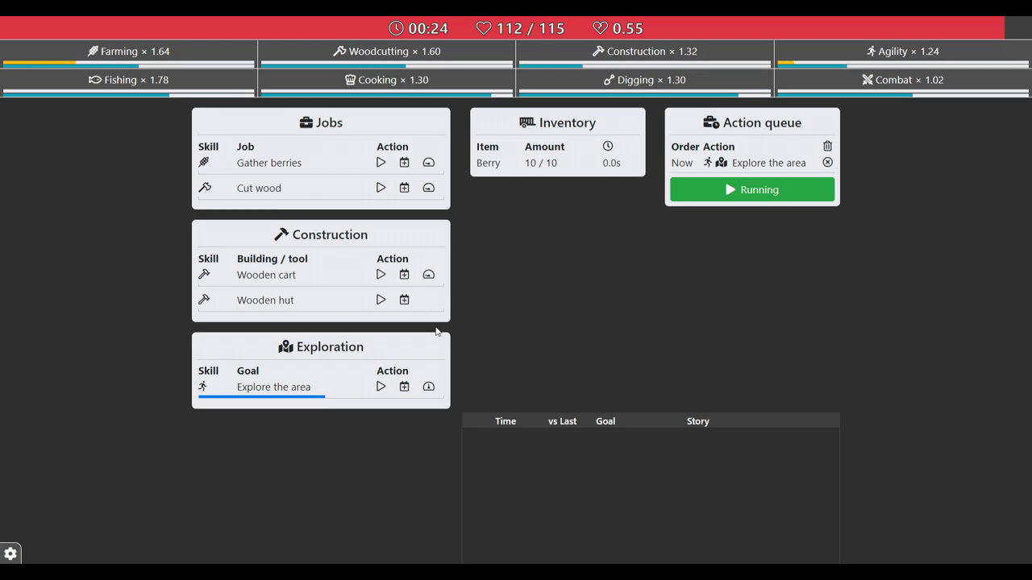
{"action": "mouse_move", "coordinate": [429, 387]}
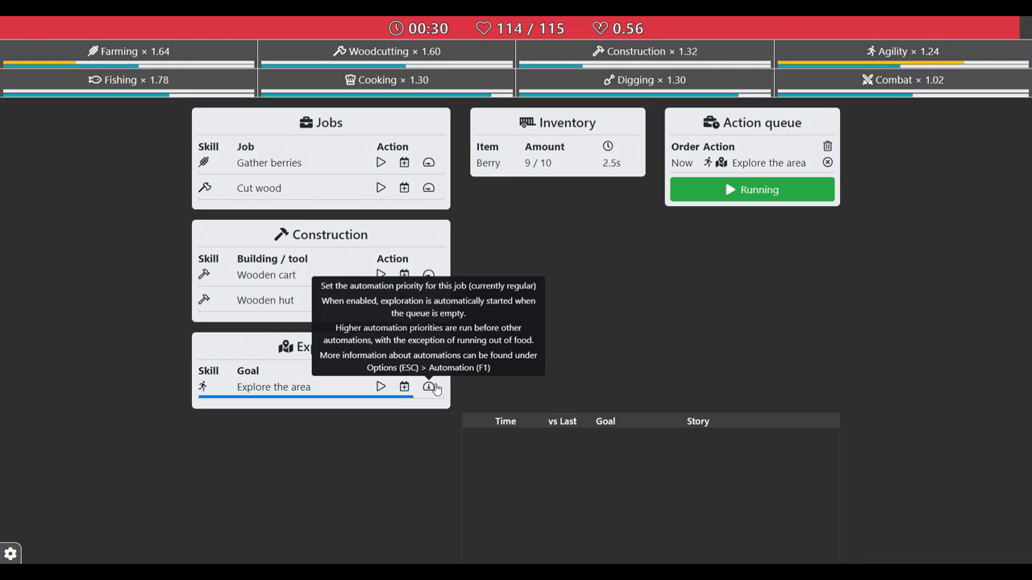
{"action": "mouse_move", "coordinate": [494, 371]}
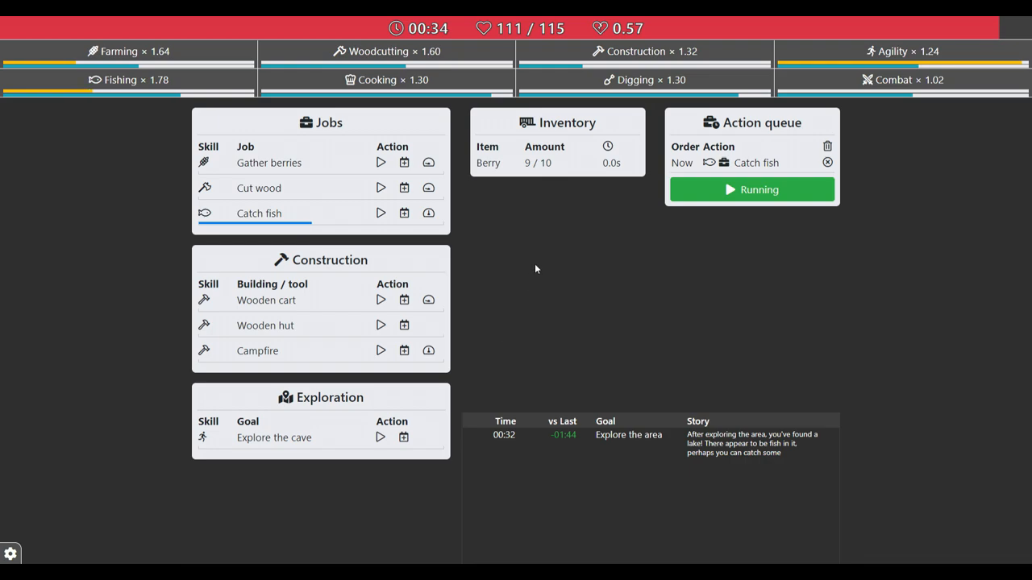
{"action": "mouse_move", "coordinate": [429, 213]}
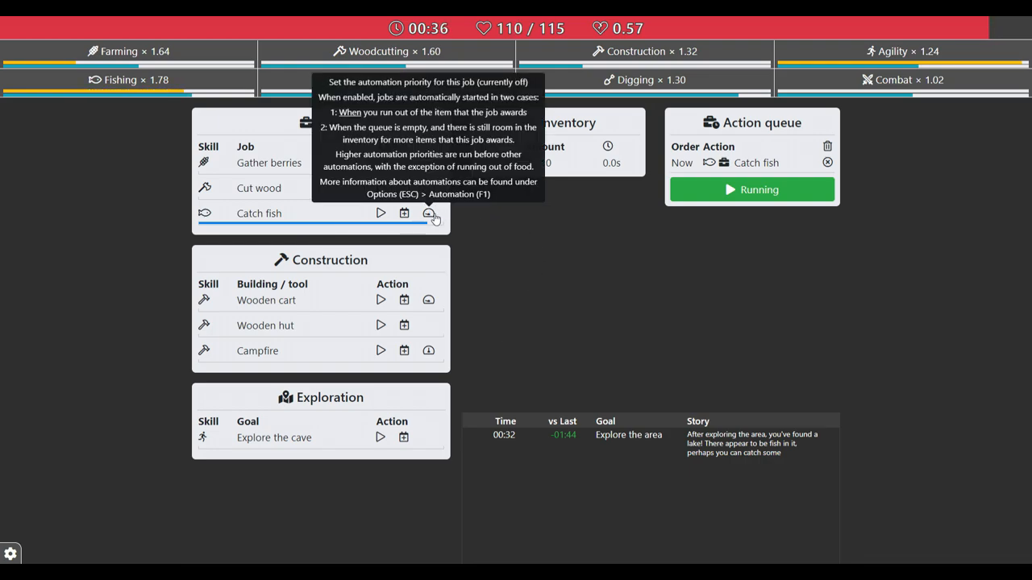
Start gathering berries, then switch the character to cutting wood
{"action": "left_click", "coordinate": [429, 213]}
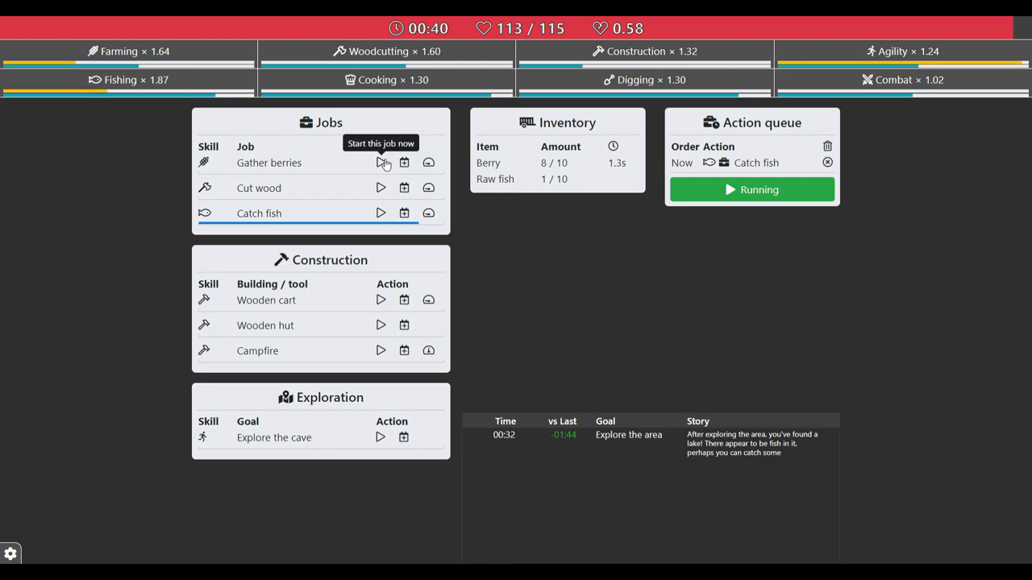
{"action": "left_click", "coordinate": [380, 161]}
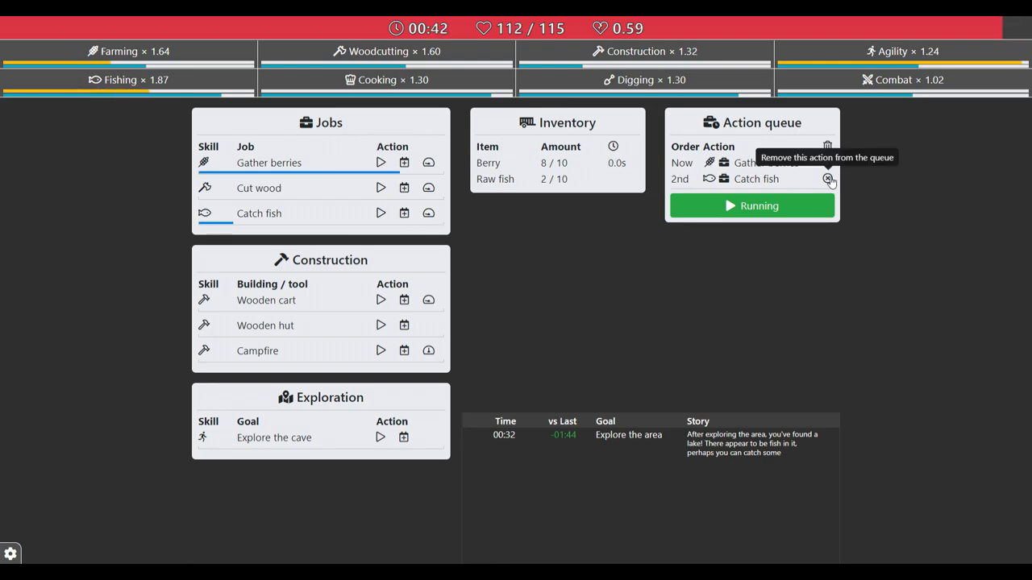
{"action": "left_click", "coordinate": [828, 179]}
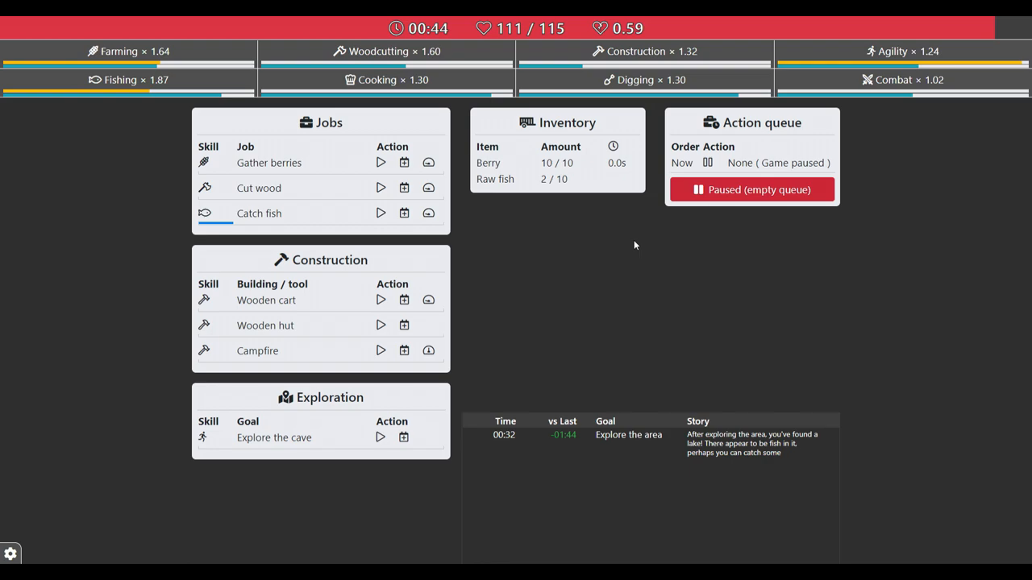
{"action": "mouse_move", "coordinate": [403, 163]}
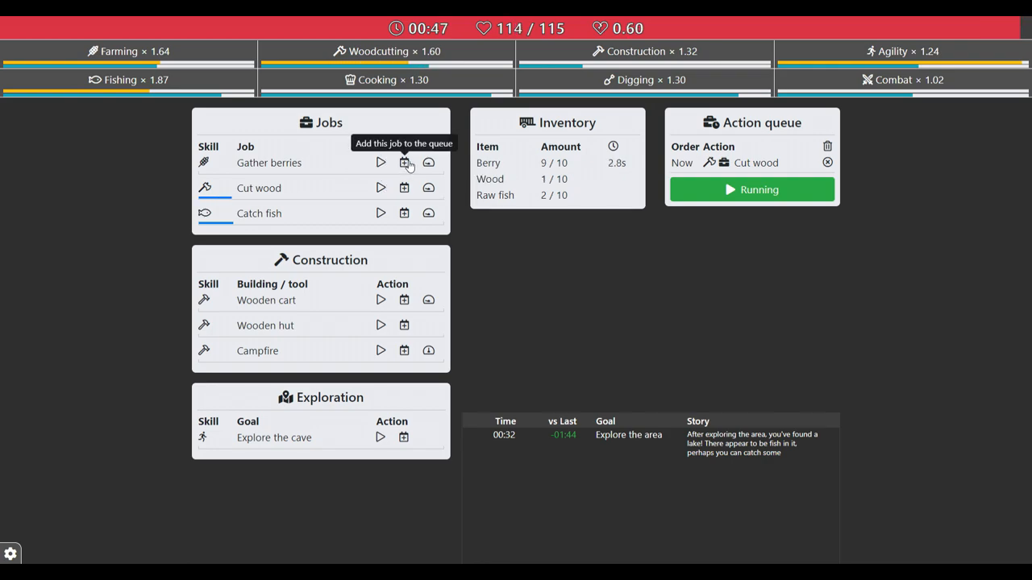
Queue berry gathering, the Wooden hut, and more wood cutting behind the hut
{"action": "left_click", "coordinate": [406, 161]}
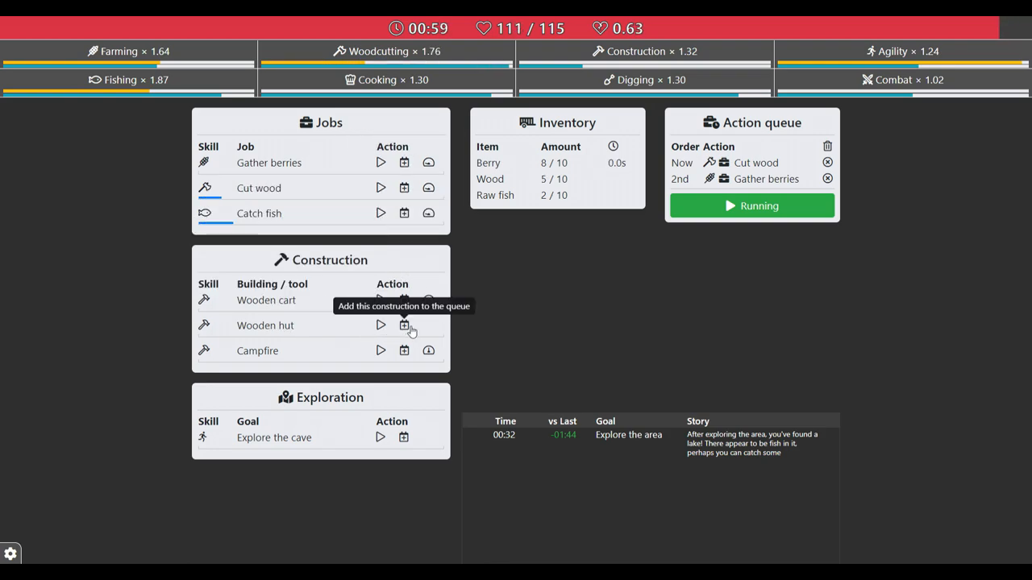
{"action": "left_click", "coordinate": [403, 326]}
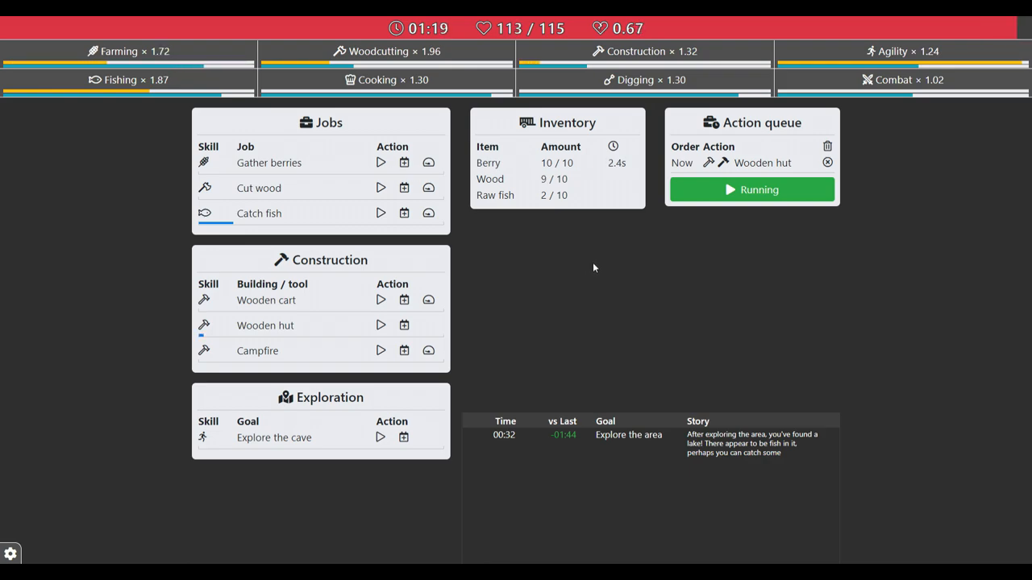
{"action": "mouse_move", "coordinate": [405, 187]}
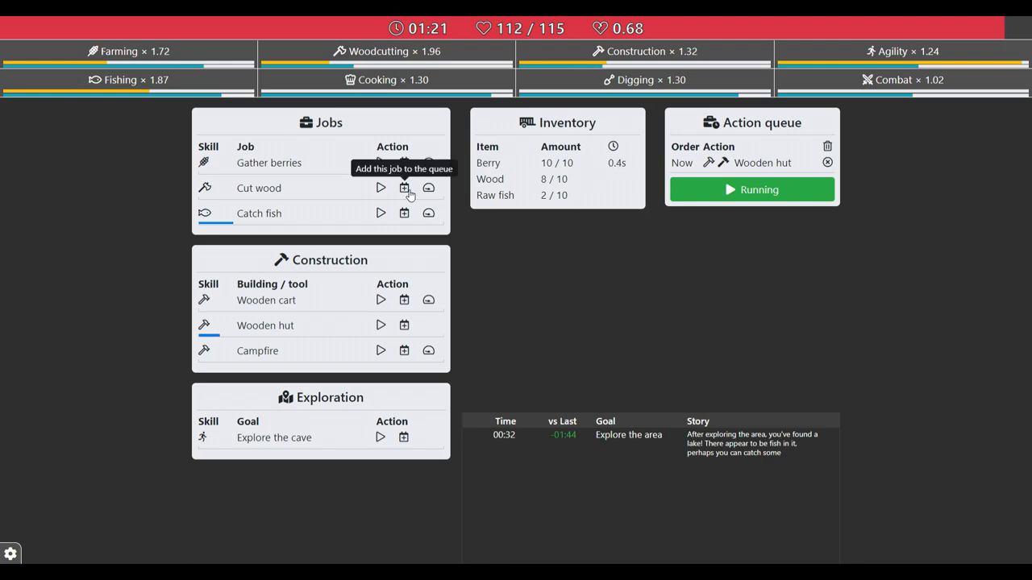
{"action": "left_click", "coordinate": [403, 187]}
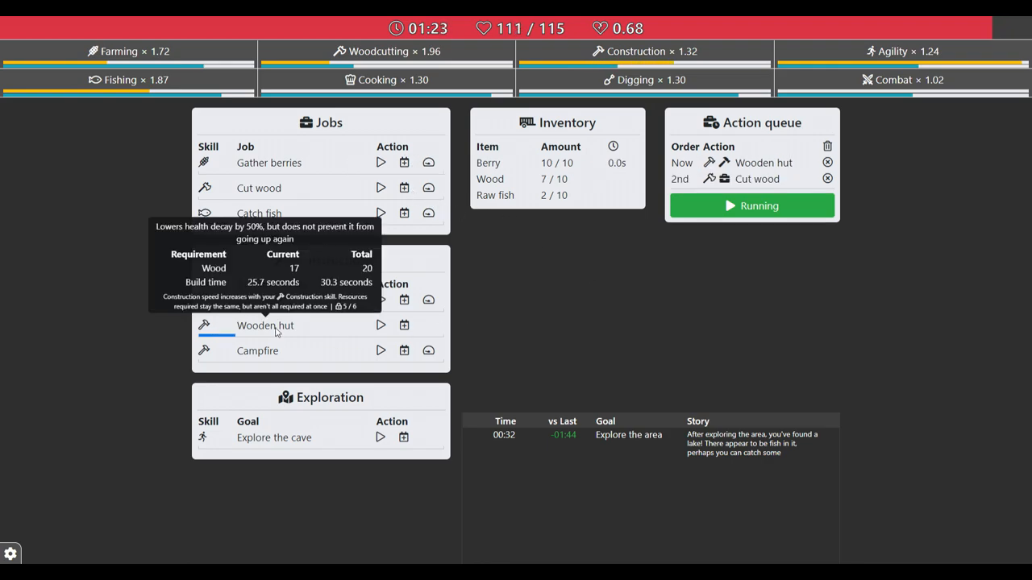
{"action": "mouse_move", "coordinate": [582, 293]}
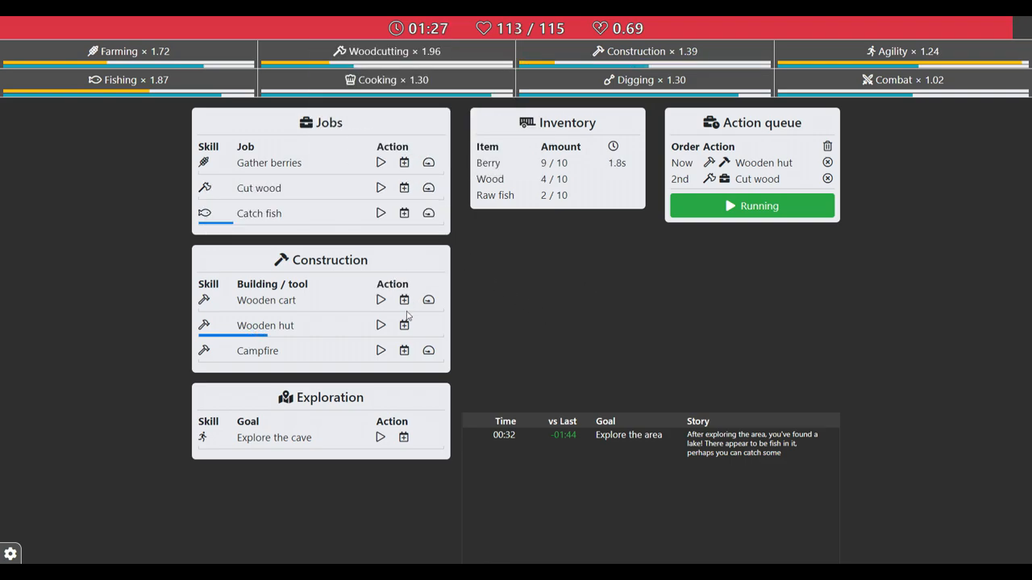
{"action": "mouse_move", "coordinate": [429, 213]}
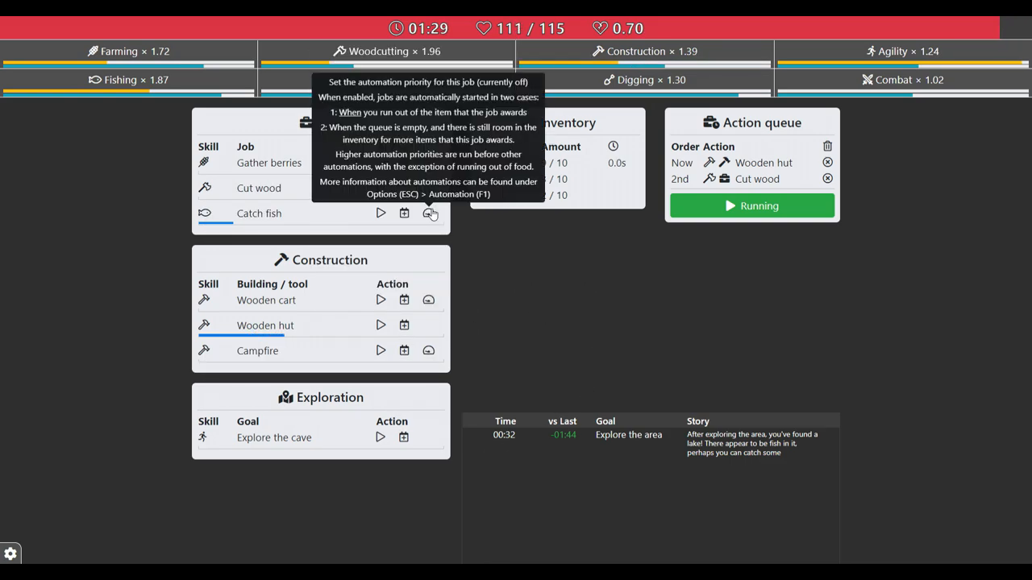
{"action": "mouse_move", "coordinate": [454, 276]}
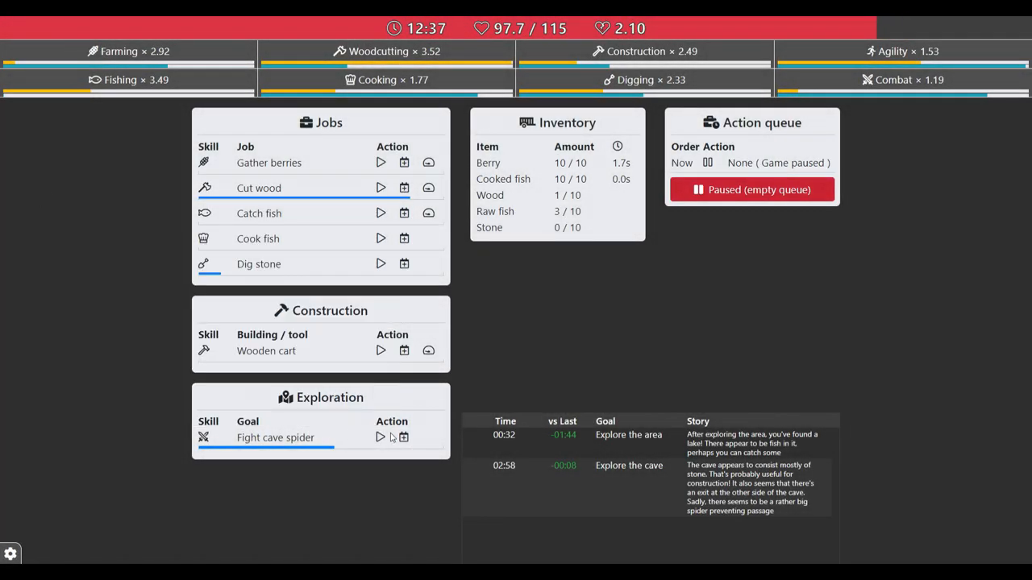
Start the fight against the cave spider
{"action": "left_click", "coordinate": [380, 437]}
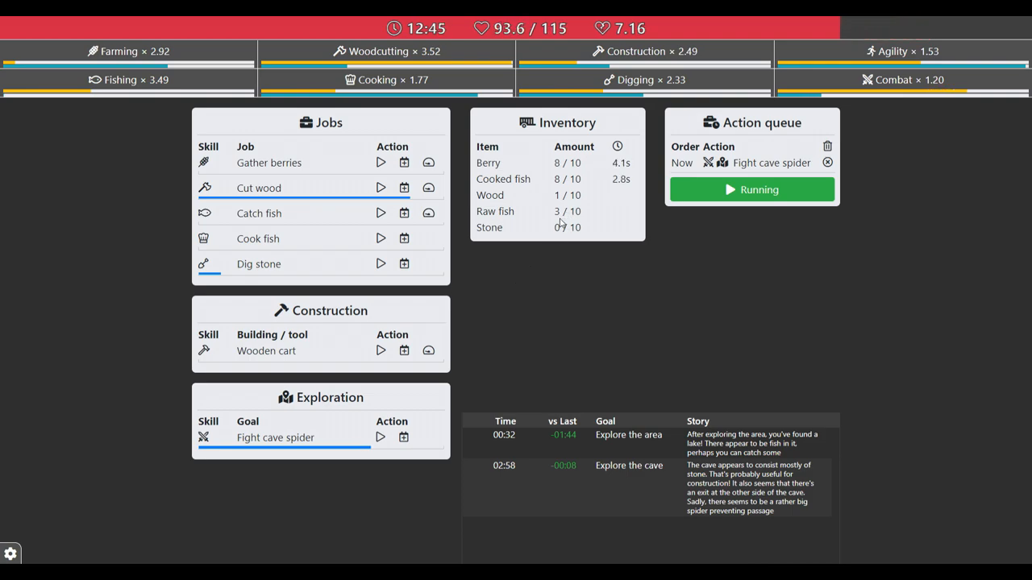
{"action": "mouse_move", "coordinate": [274, 437]}
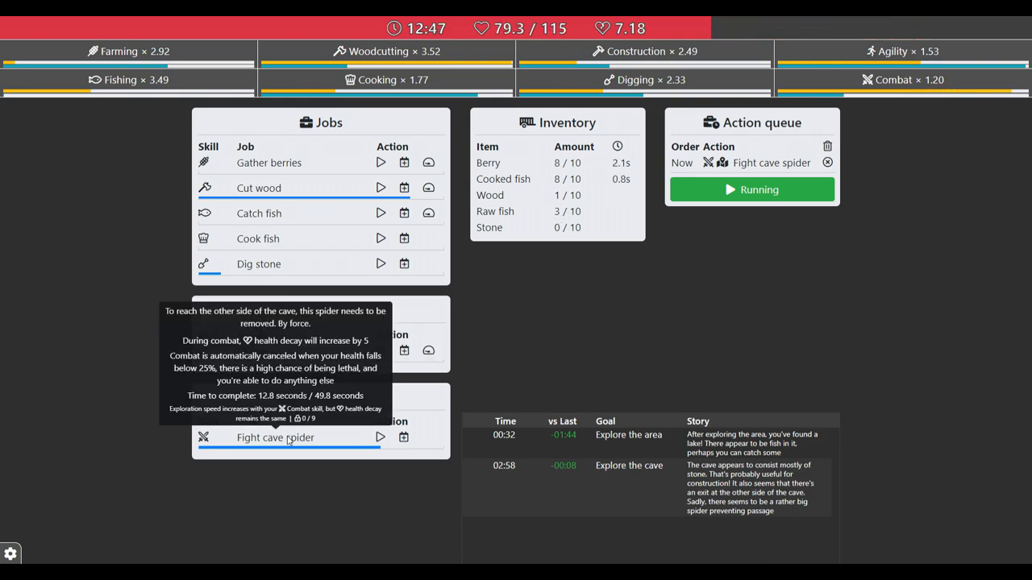
{"action": "mouse_move", "coordinate": [577, 303]}
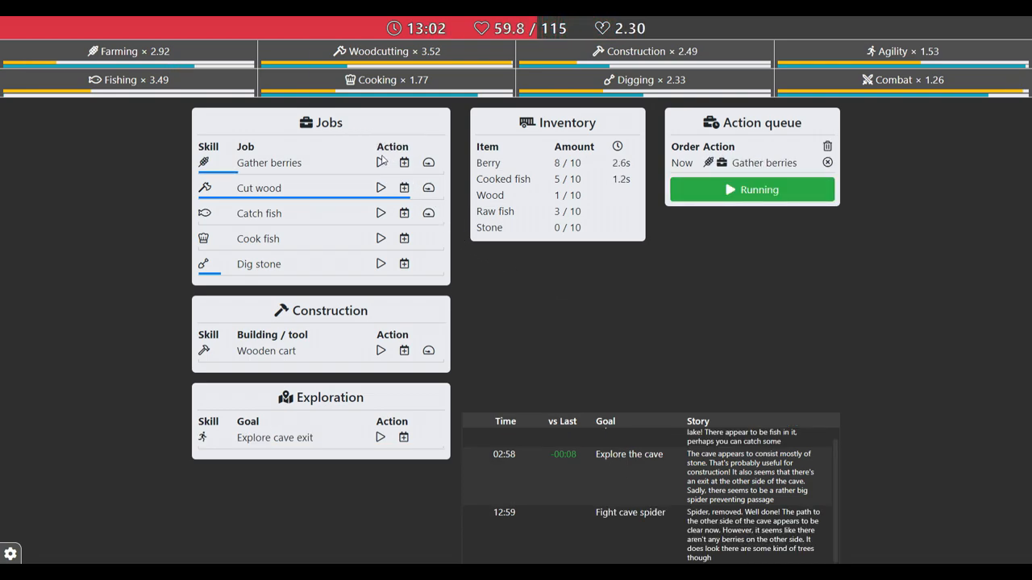
{"action": "mouse_move", "coordinate": [305, 438]}
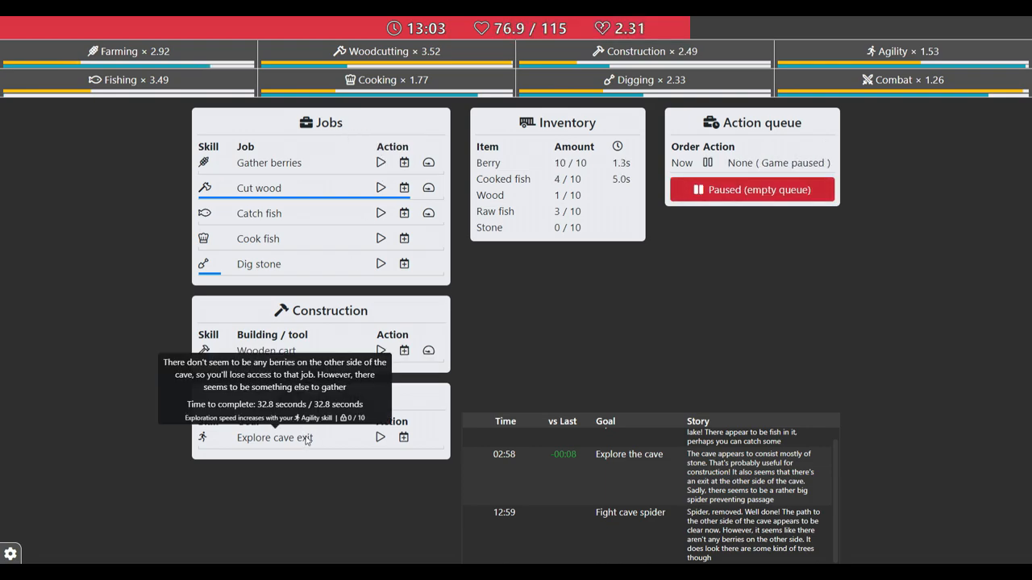
Start Catch fish, Cook fish and Explore cave exit so the cave exit runs first
{"action": "left_click", "coordinate": [380, 212]}
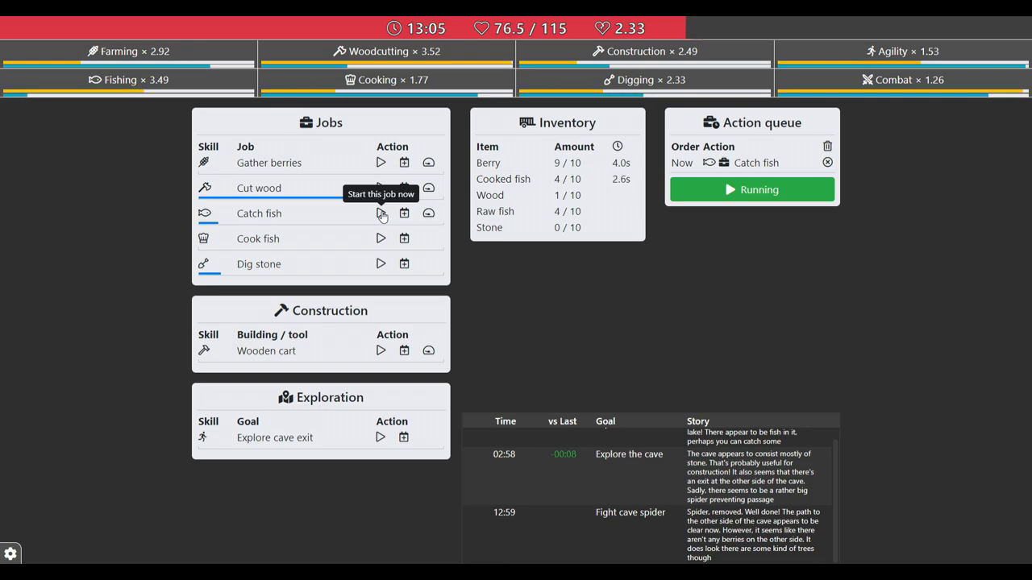
{"action": "mouse_move", "coordinate": [380, 239]}
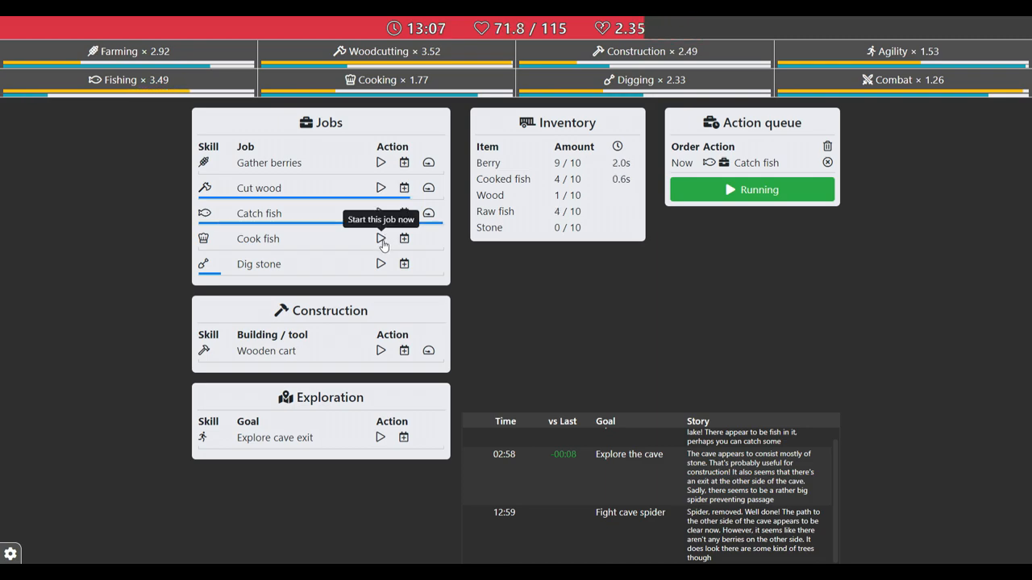
{"action": "left_click", "coordinate": [380, 239]}
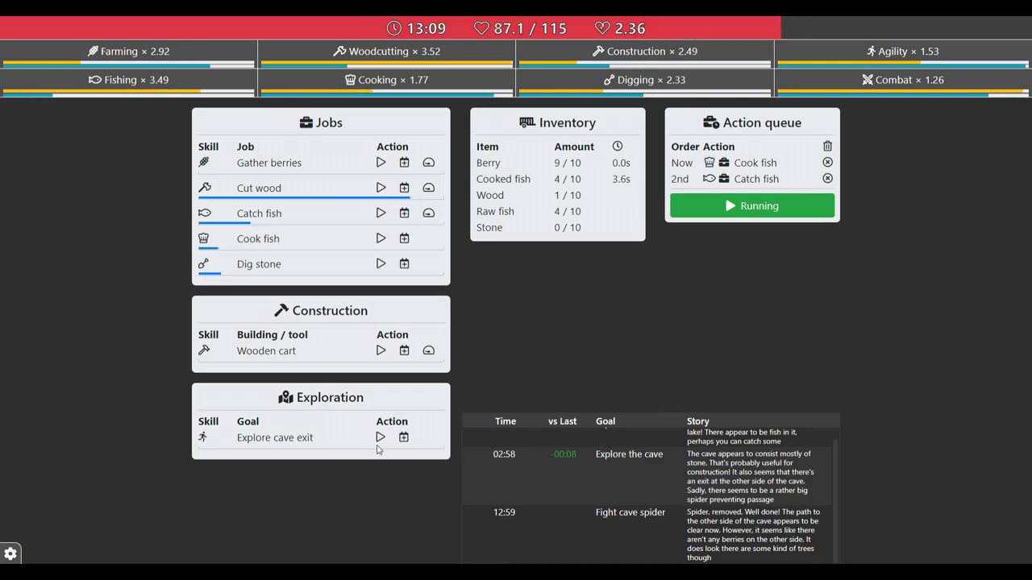
{"action": "left_click", "coordinate": [403, 437]}
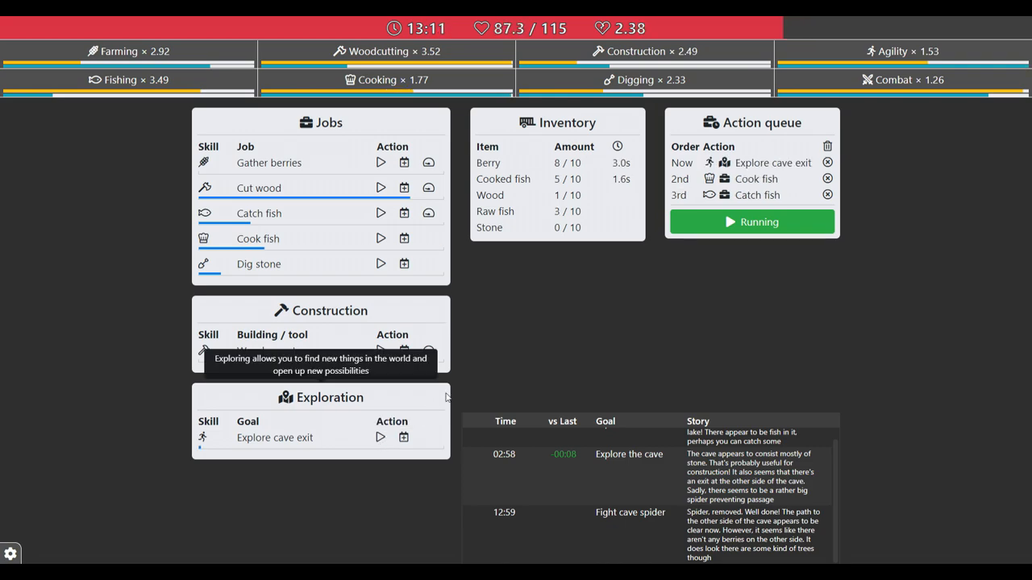
{"action": "mouse_move", "coordinate": [529, 316]}
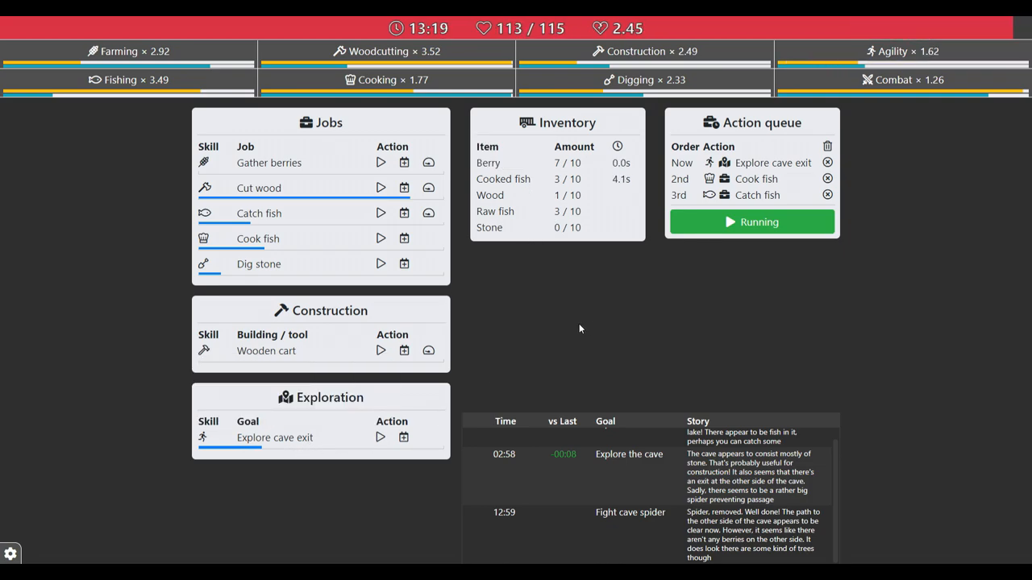
{"action": "mouse_move", "coordinate": [629, 345]}
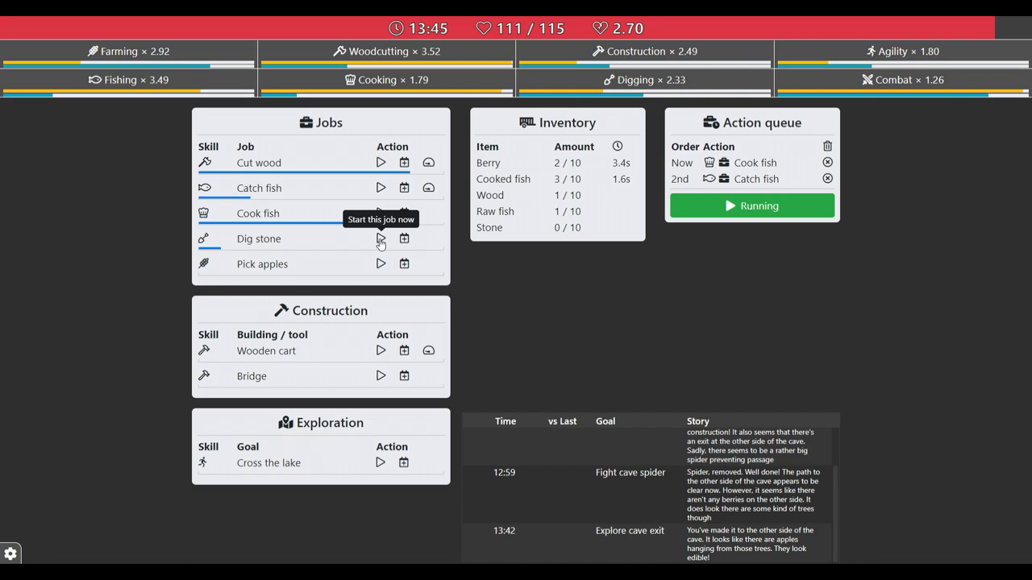
{"action": "mouse_move", "coordinate": [252, 378]}
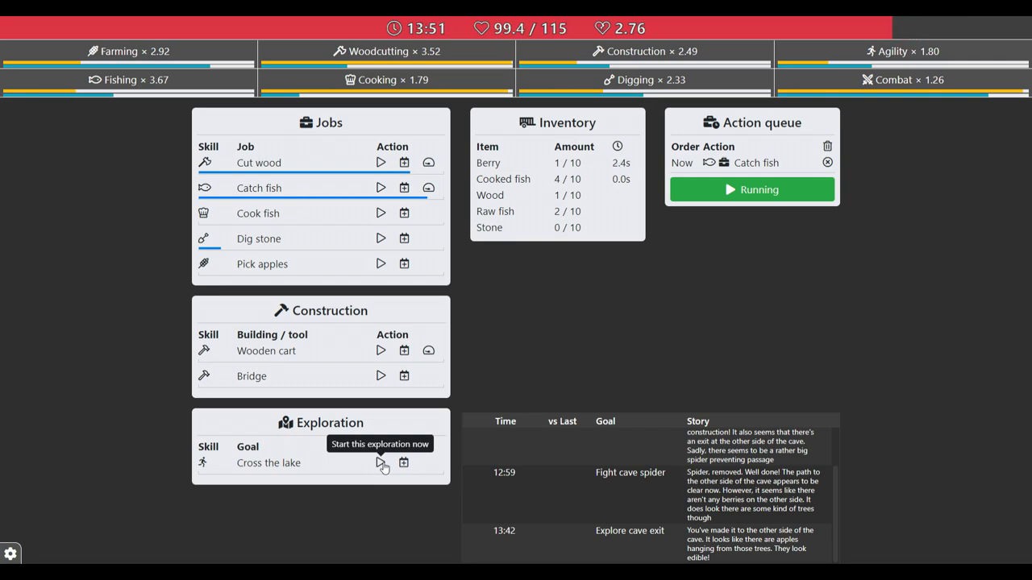
Try crossing the lake, then start picking apples instead
{"action": "left_click", "coordinate": [381, 461]}
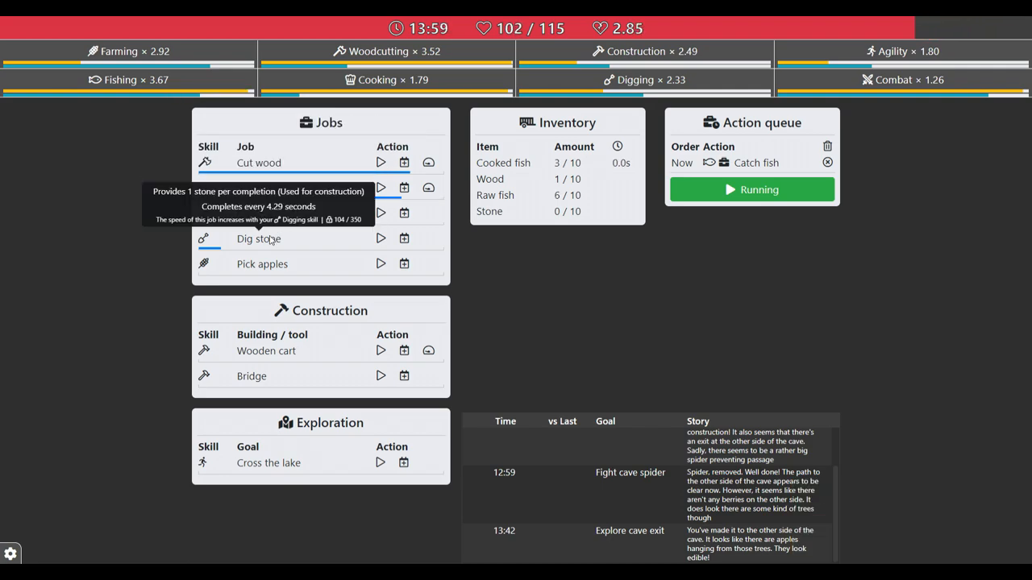
{"action": "left_click", "coordinate": [380, 265]}
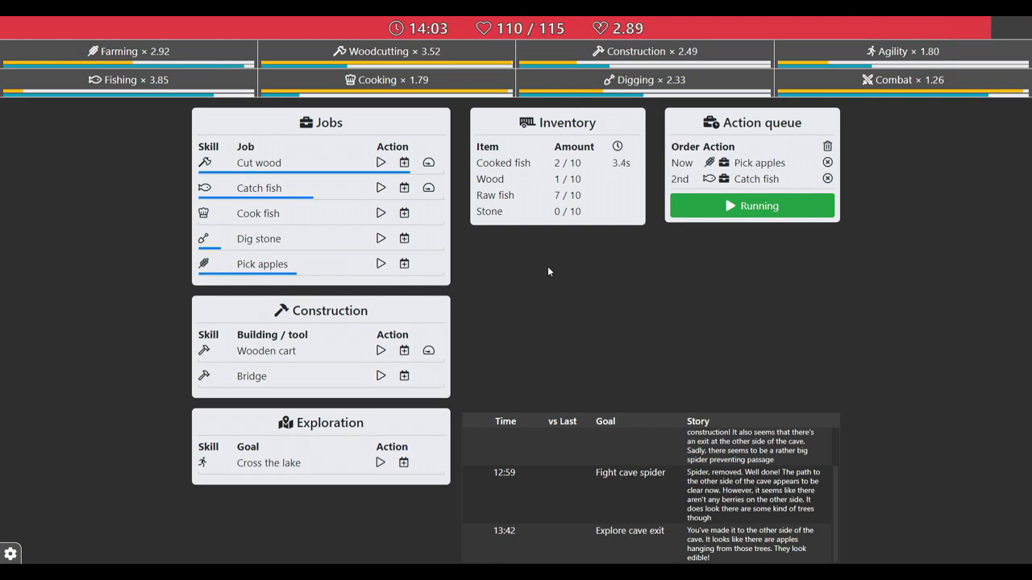
{"action": "mouse_move", "coordinate": [261, 265]}
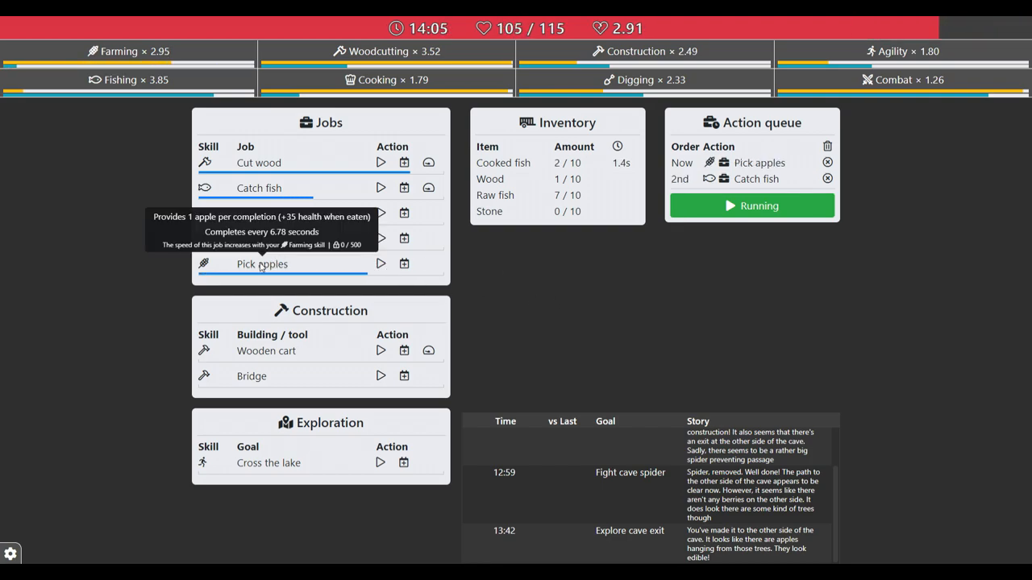
{"action": "mouse_move", "coordinate": [577, 287]}
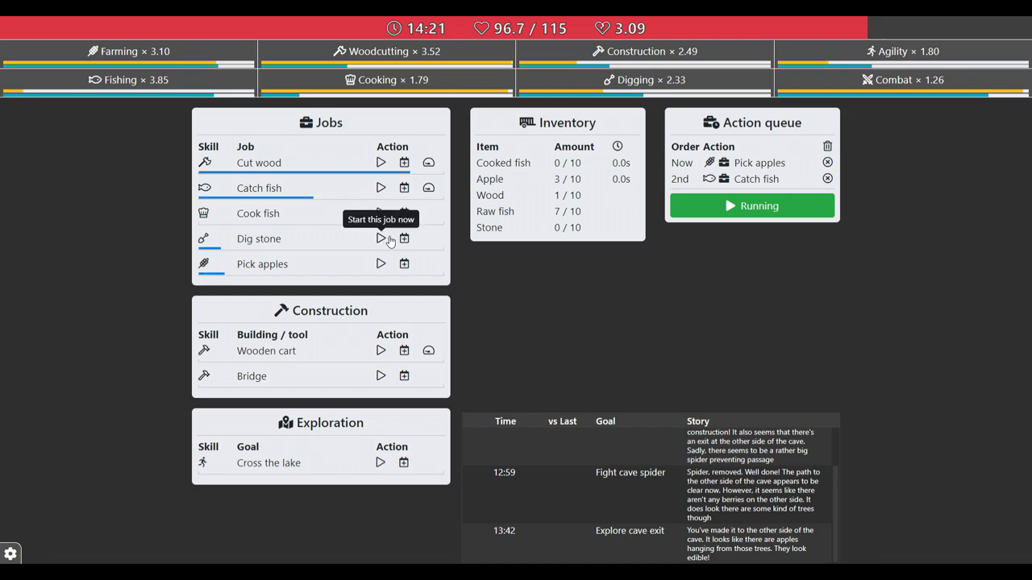
Start Cut wood, Catch fish, Pick apples and Dig stone to extend the job queue
{"action": "left_click", "coordinate": [380, 213]}
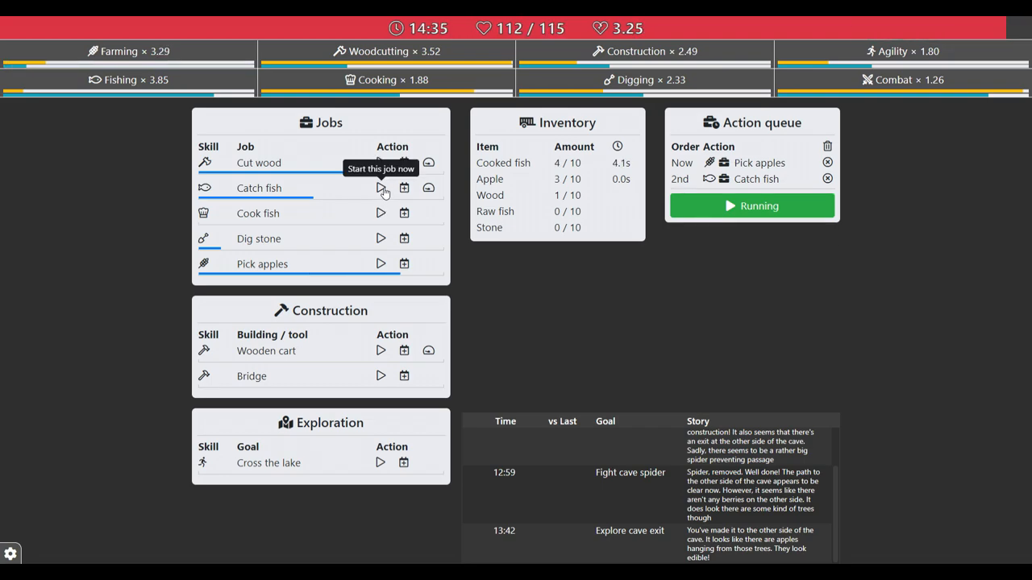
{"action": "left_click", "coordinate": [380, 187]}
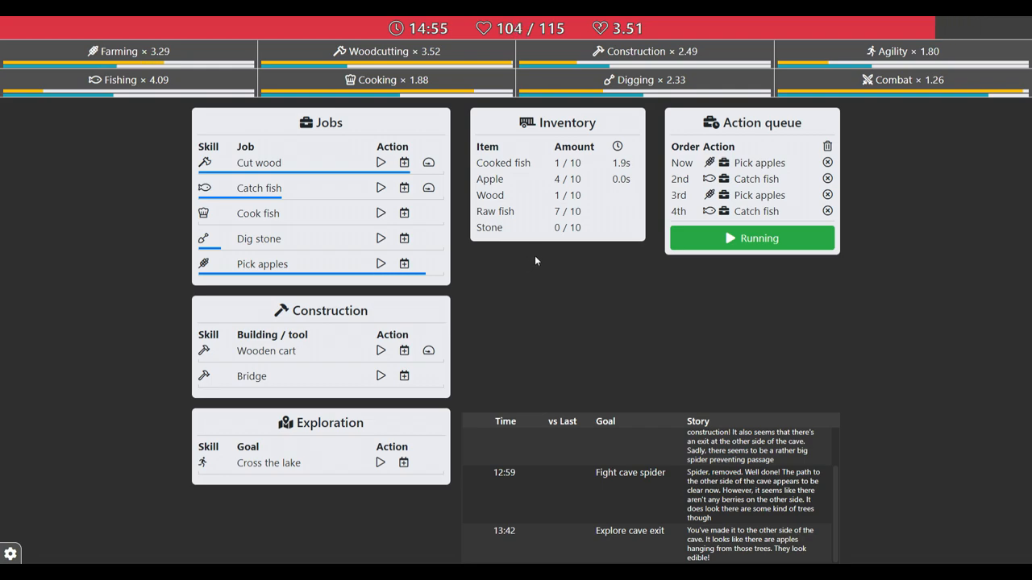
{"action": "left_click", "coordinate": [380, 239]}
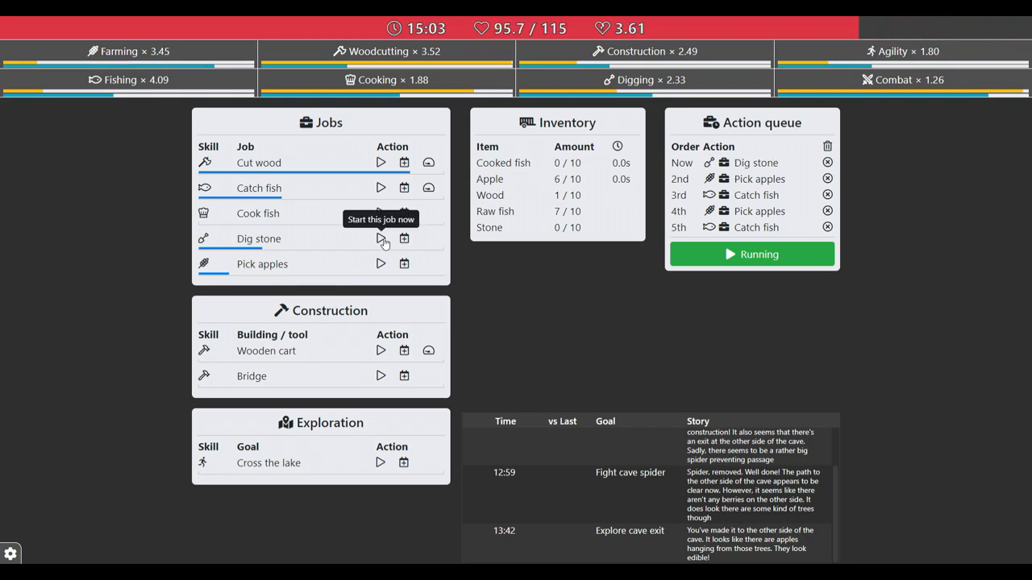
{"action": "left_click", "coordinate": [381, 213]}
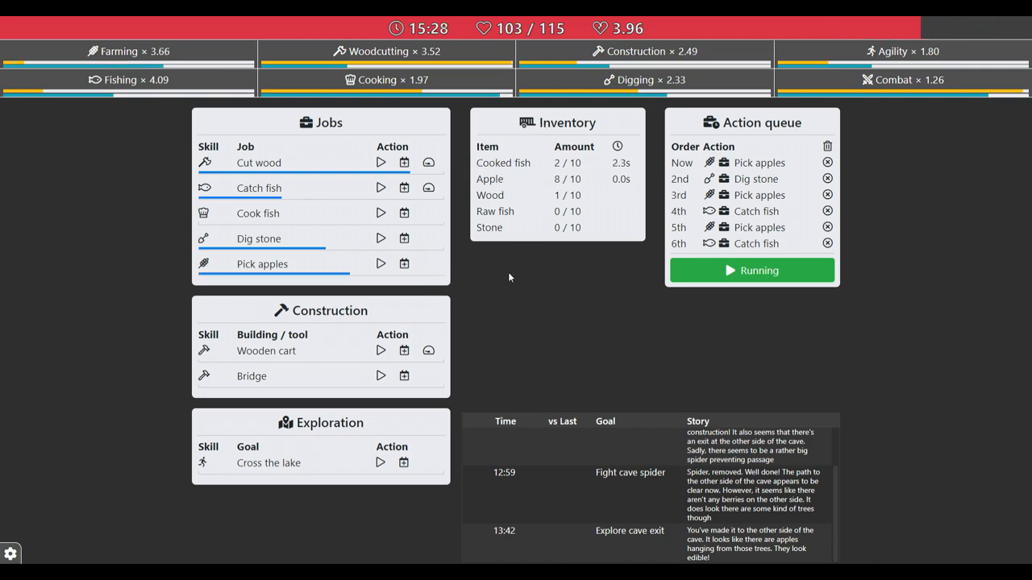
{"action": "mouse_move", "coordinate": [381, 187]}
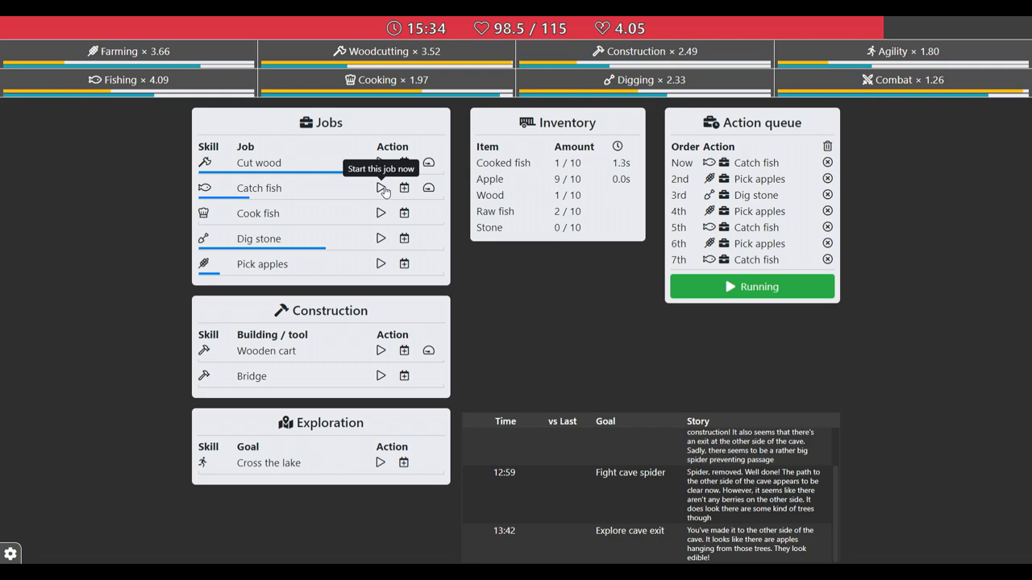
{"action": "mouse_move", "coordinate": [380, 218]}
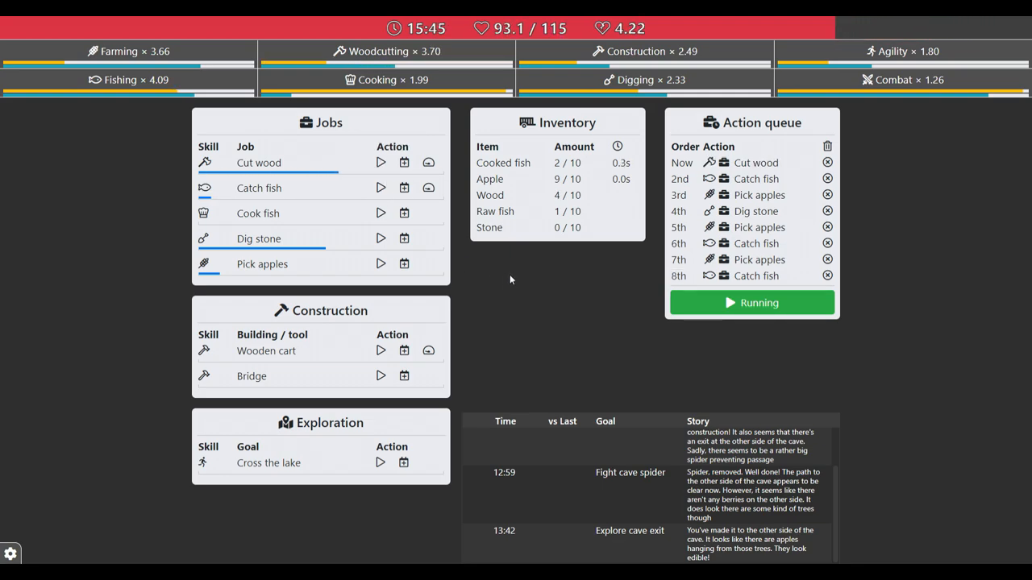
{"action": "mouse_move", "coordinate": [380, 350]}
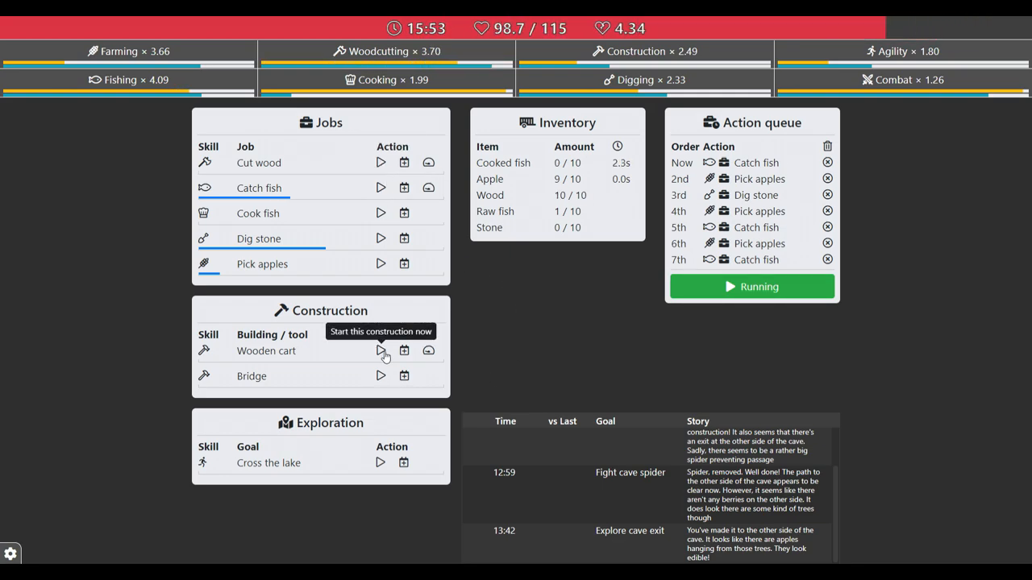
Build the wooden cart, raising storage to 15, and queue more Catch fish, Pick apples and Dig stone jobs
{"action": "left_click", "coordinate": [380, 350]}
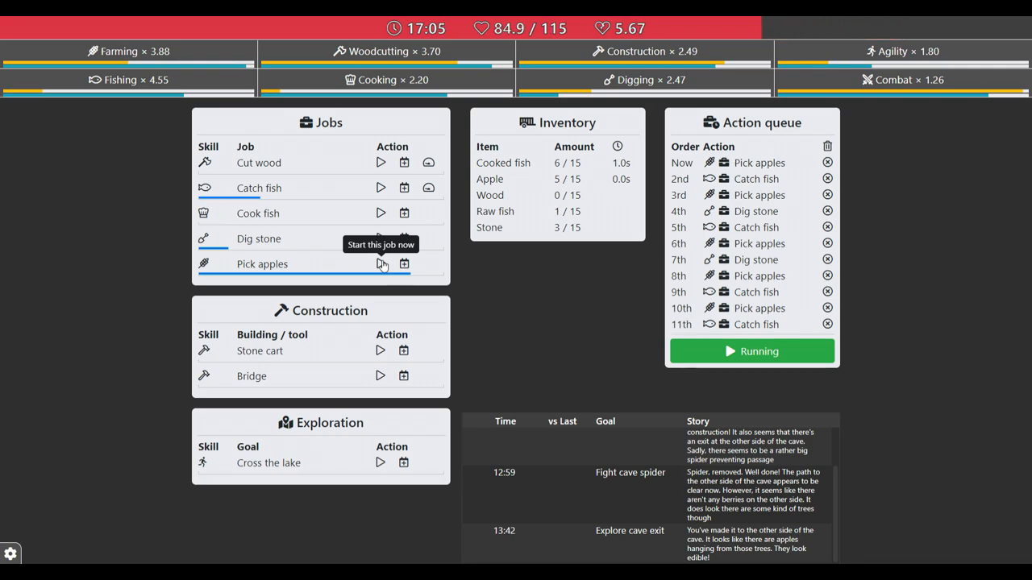
{"action": "mouse_move", "coordinate": [87, 152]}
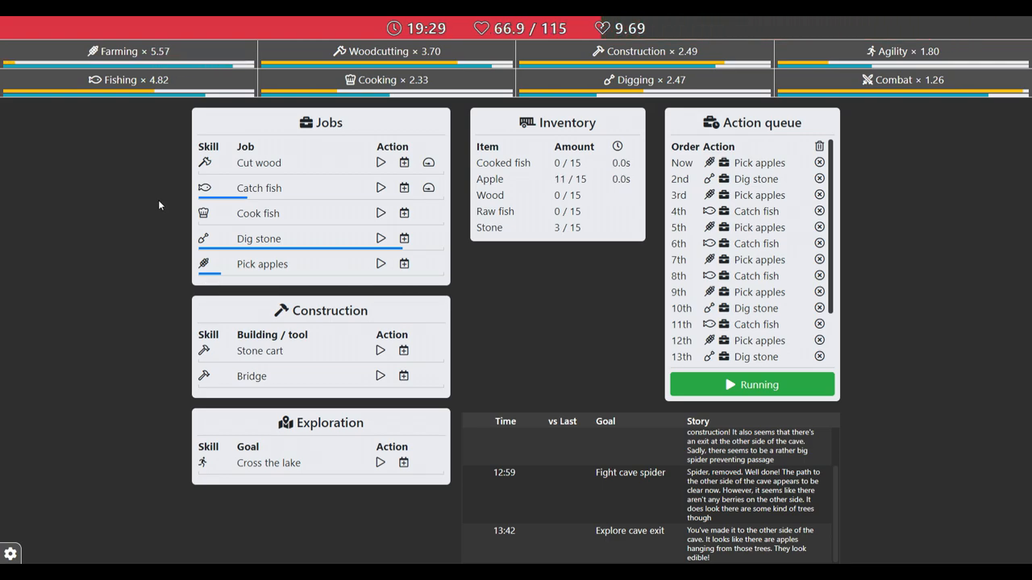
{"action": "left_click", "coordinate": [380, 187]}
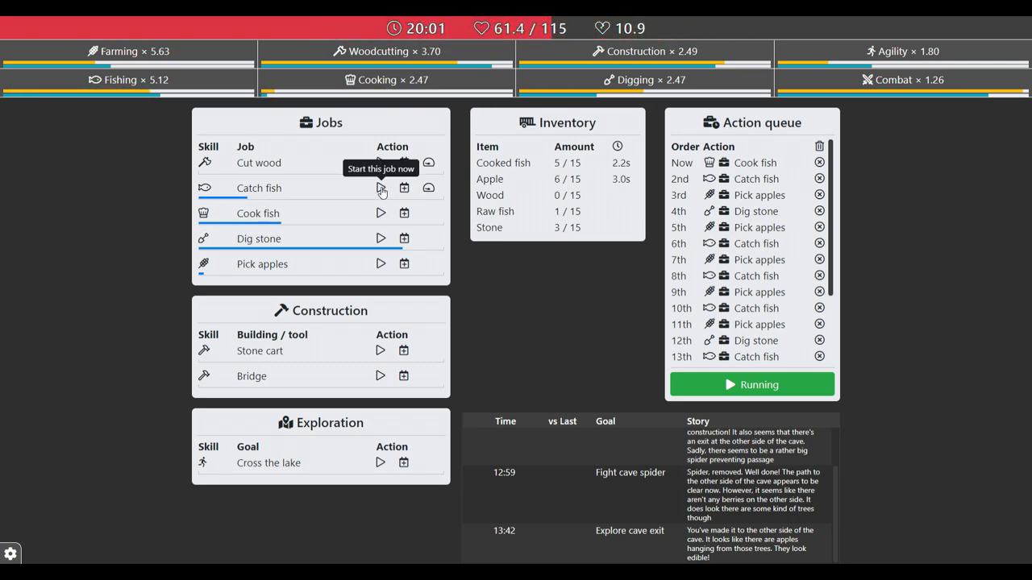
{"action": "mouse_move", "coordinate": [384, 268]}
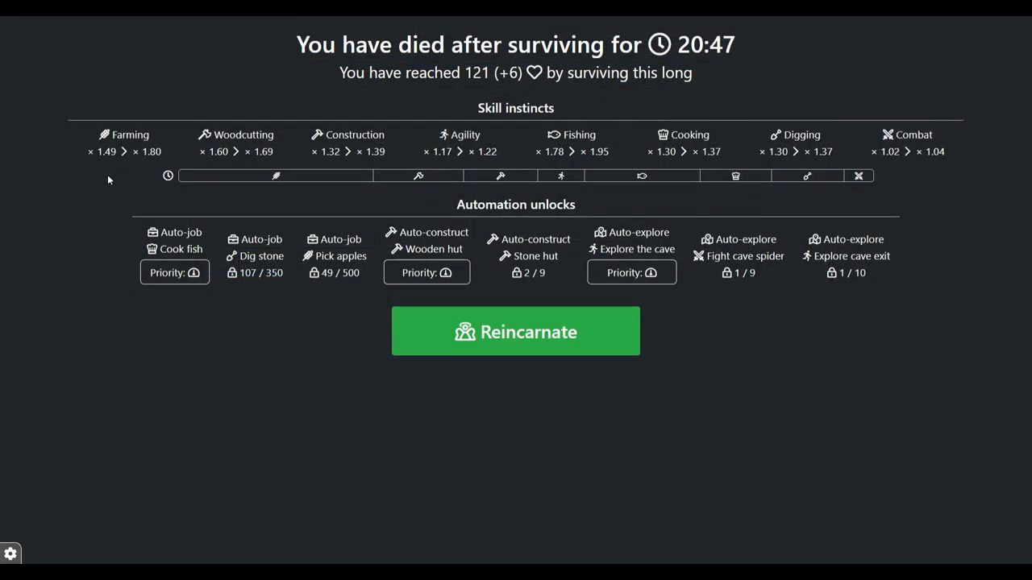
{"action": "mouse_move", "coordinate": [266, 272]}
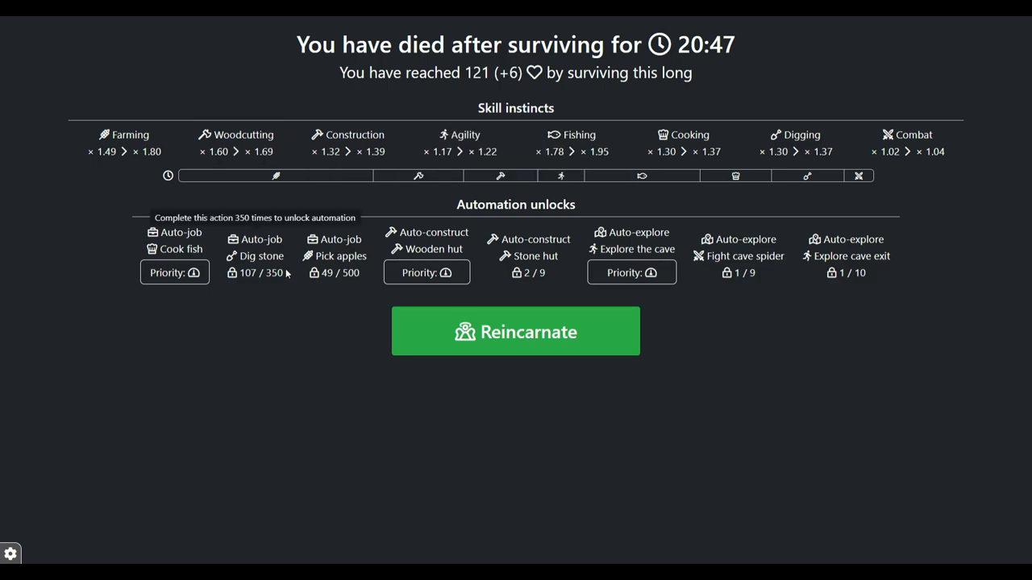
{"action": "mouse_move", "coordinate": [91, 84]}
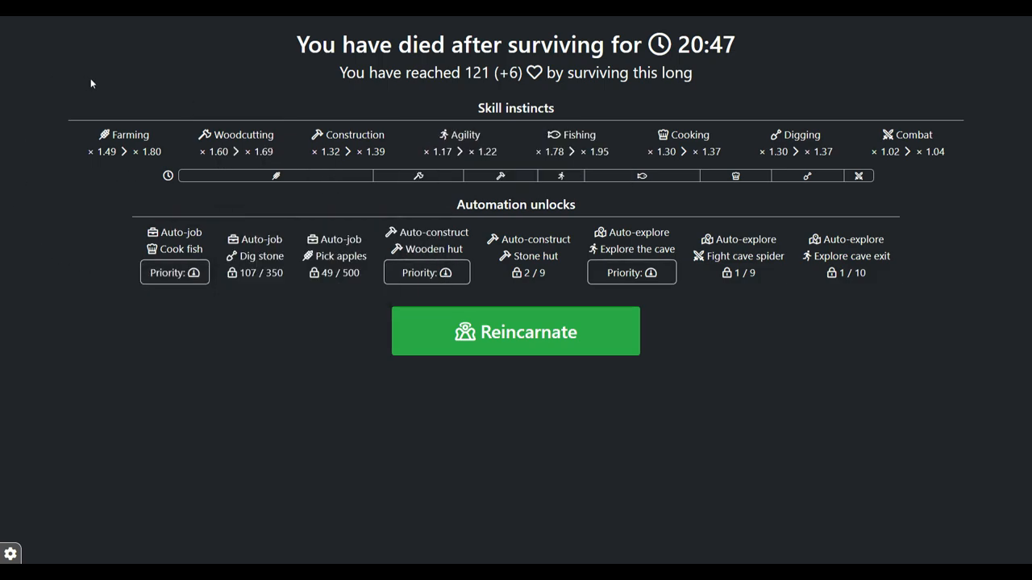
{"action": "mouse_move", "coordinate": [145, 142]}
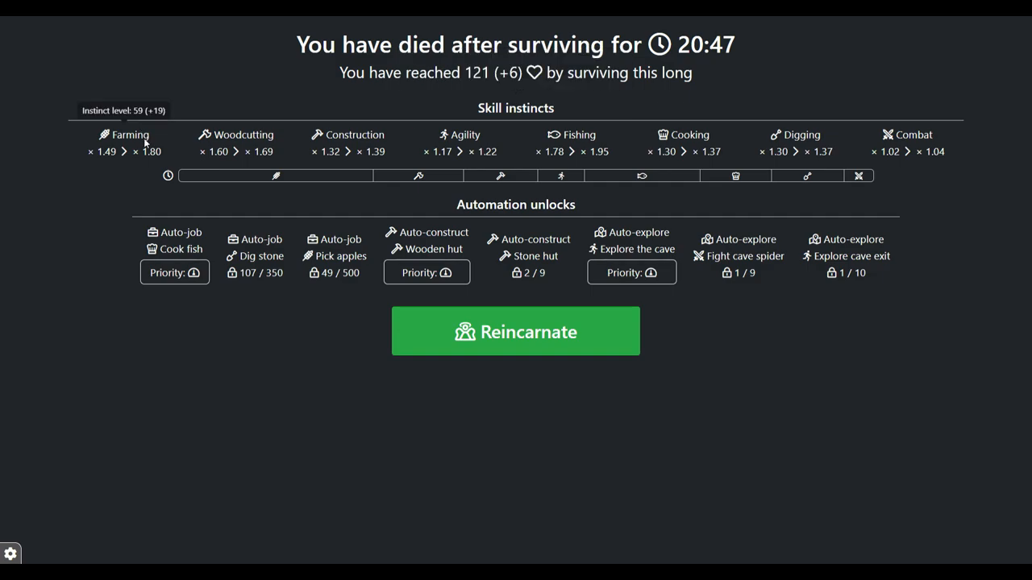
{"action": "mouse_move", "coordinate": [165, 145]}
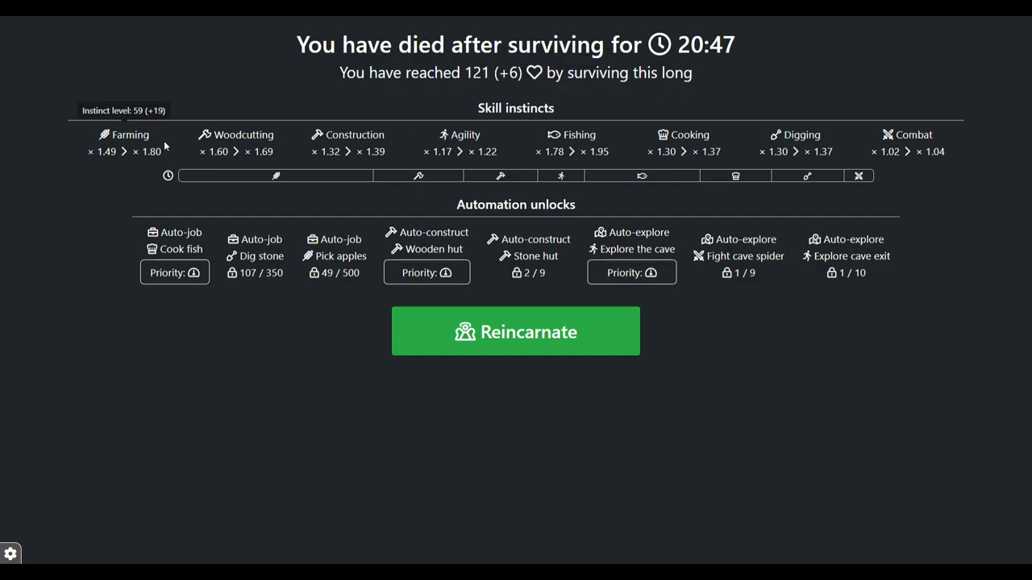
{"action": "mouse_move", "coordinate": [41, 112]}
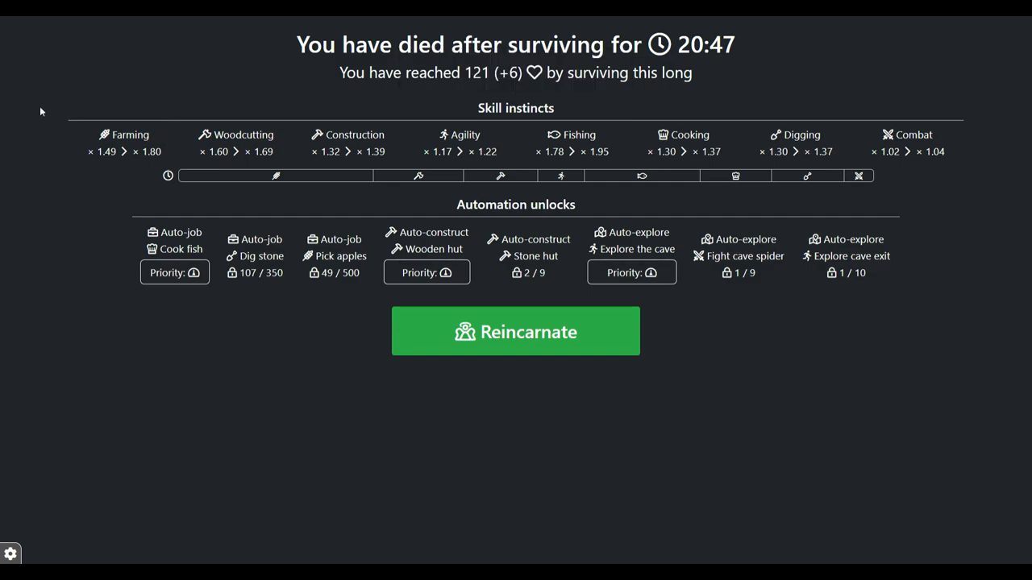
{"action": "mouse_move", "coordinate": [23, 244]}
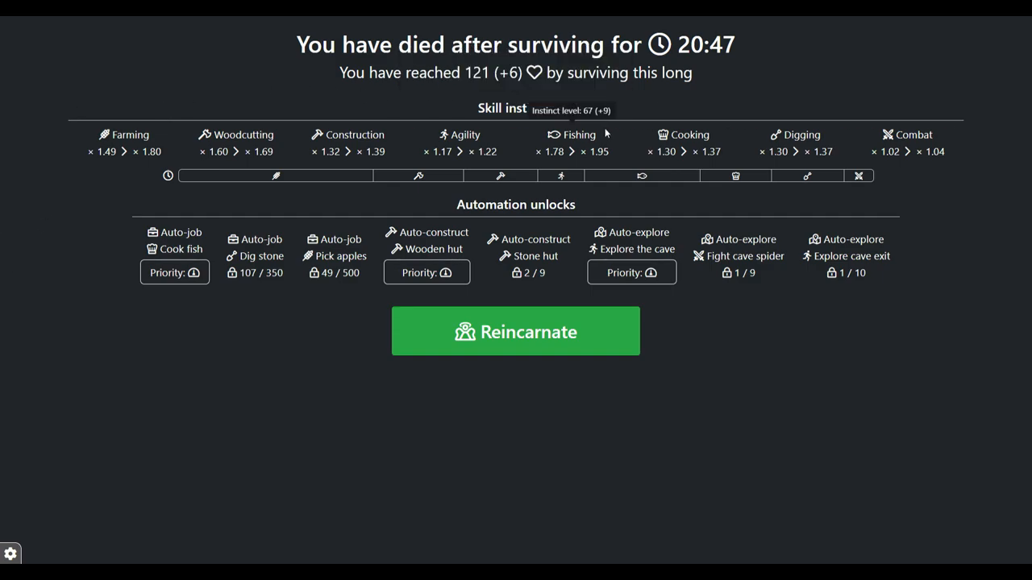
{"action": "mouse_move", "coordinate": [216, 371]}
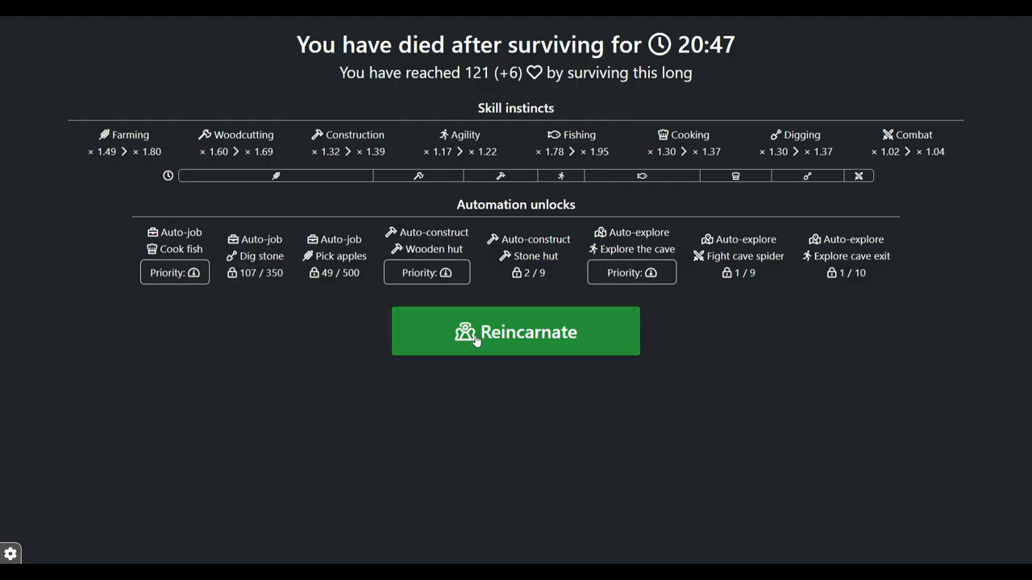
Reincarnate from the death screen into a new generation that starts exploring the area
{"action": "left_click", "coordinate": [515, 332]}
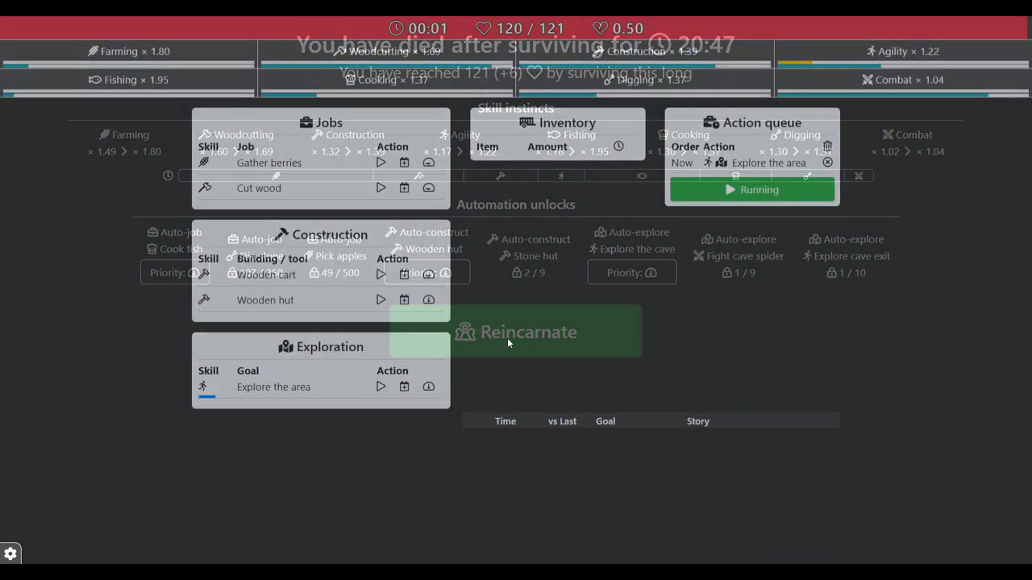
{"action": "left_click", "coordinate": [529, 332]}
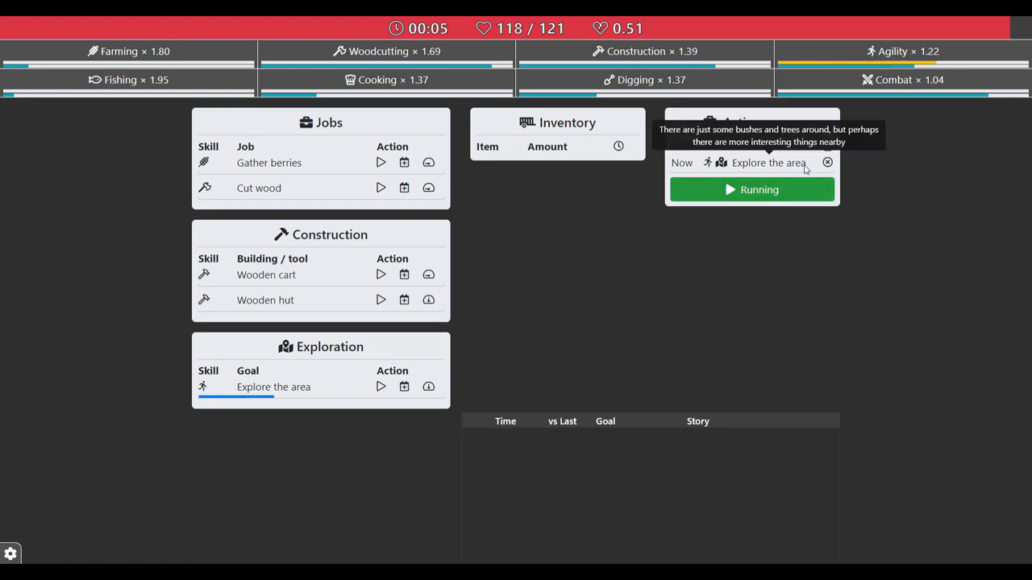
{"action": "mouse_move", "coordinate": [585, 338]}
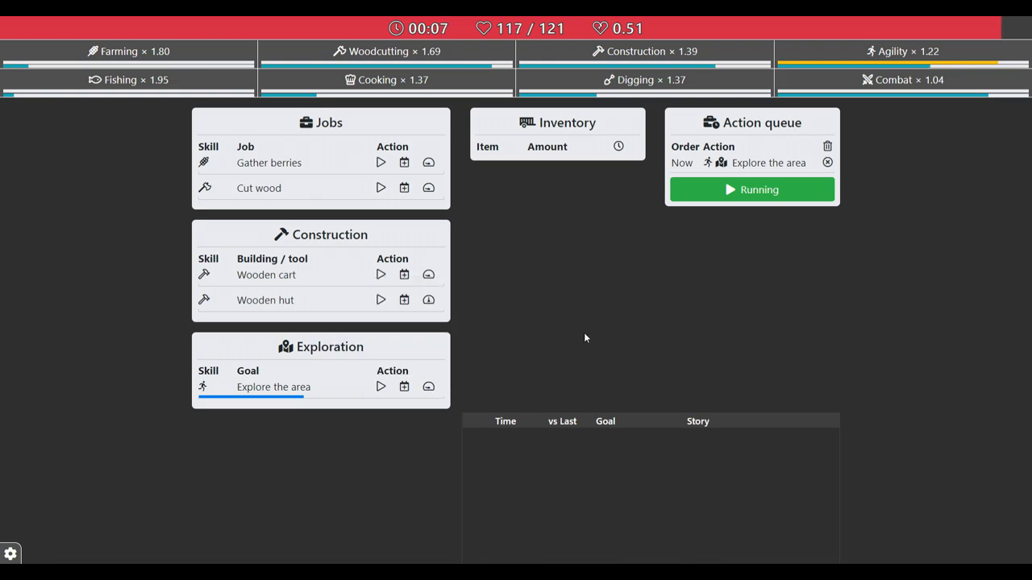
{"action": "mouse_move", "coordinate": [530, 306]}
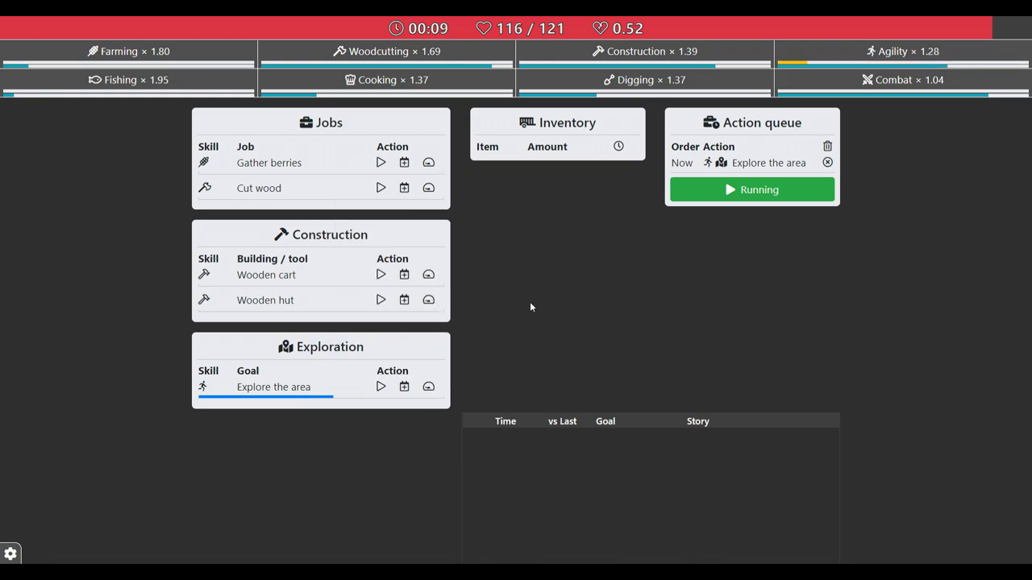
{"action": "mouse_move", "coordinate": [10, 553]}
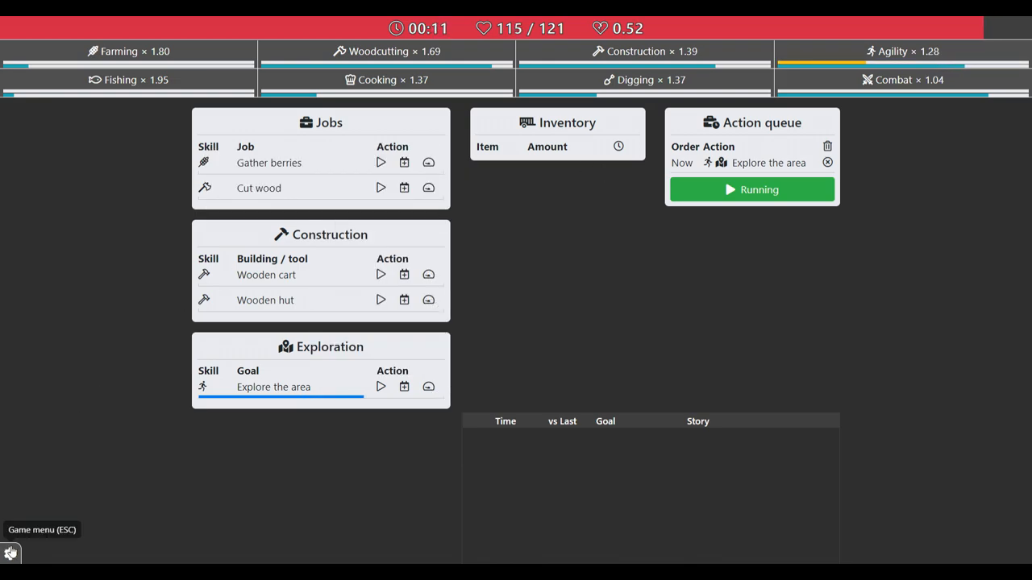
Show the generation history via the Game menu and scroll through the skill comparison table
{"action": "left_click", "coordinate": [10, 553]}
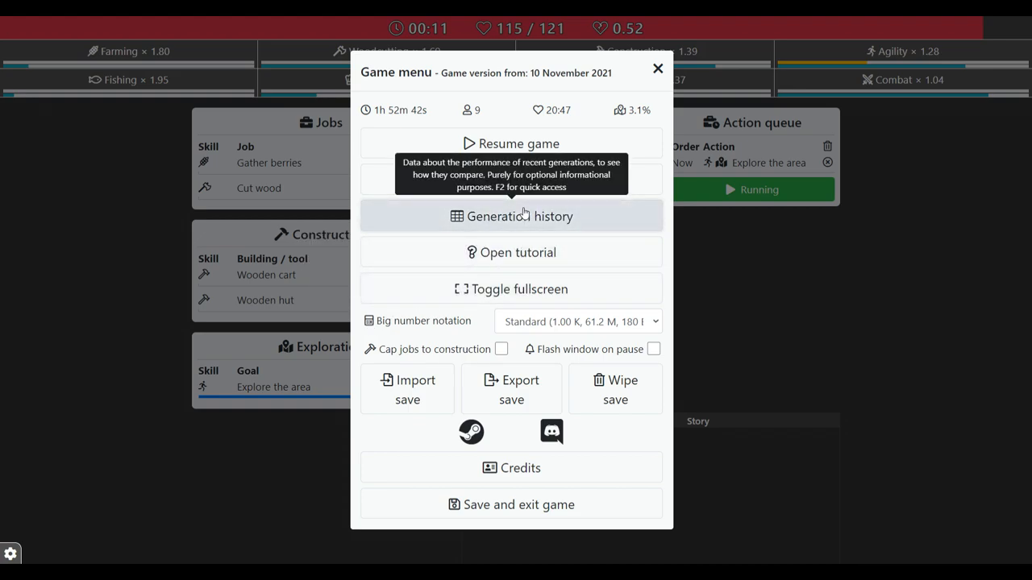
{"action": "left_click", "coordinate": [511, 216]}
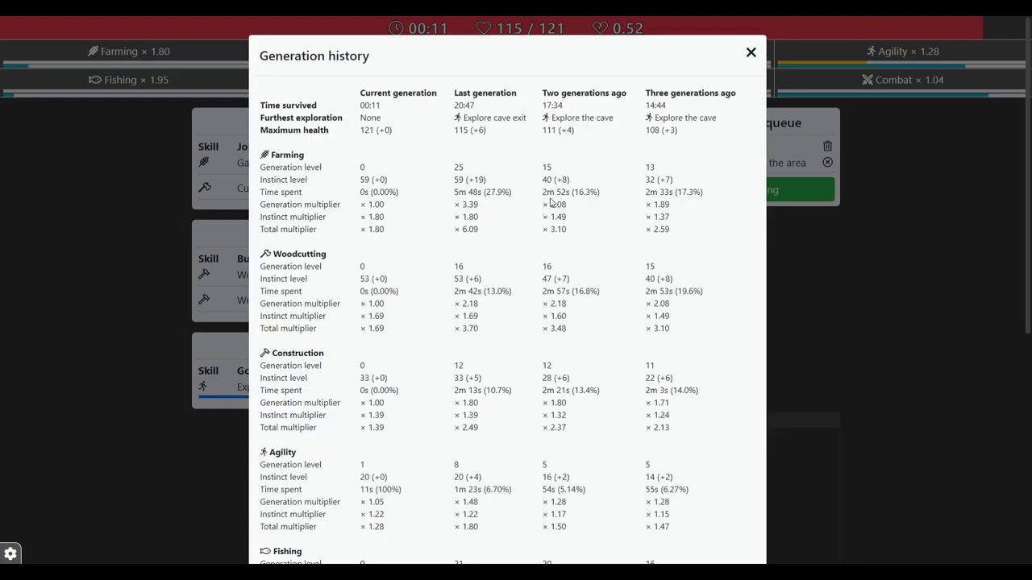
{"action": "mouse_move", "coordinate": [699, 156]}
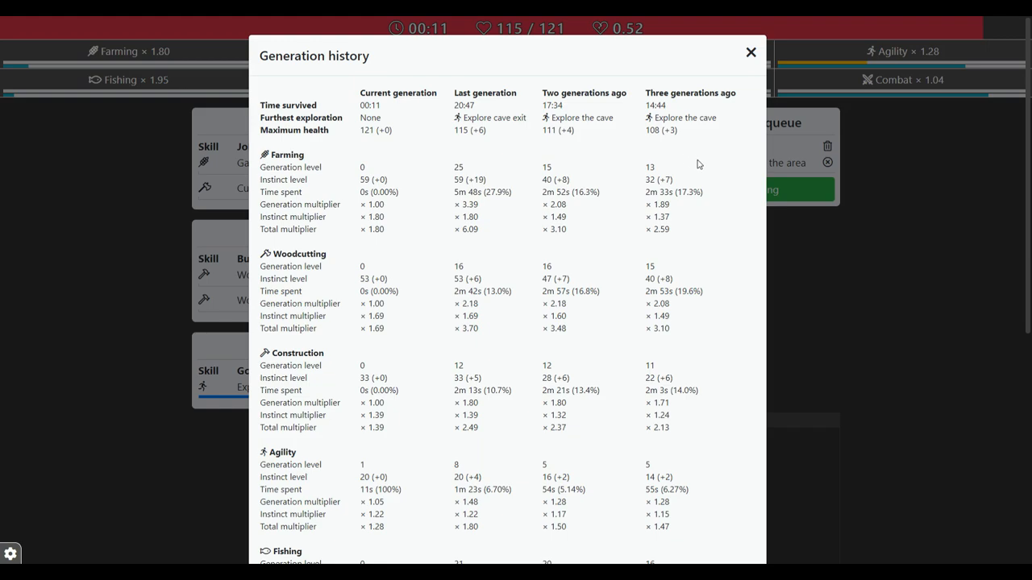
{"action": "scroll", "scroll_direction": "down", "scroll_amount": 3}
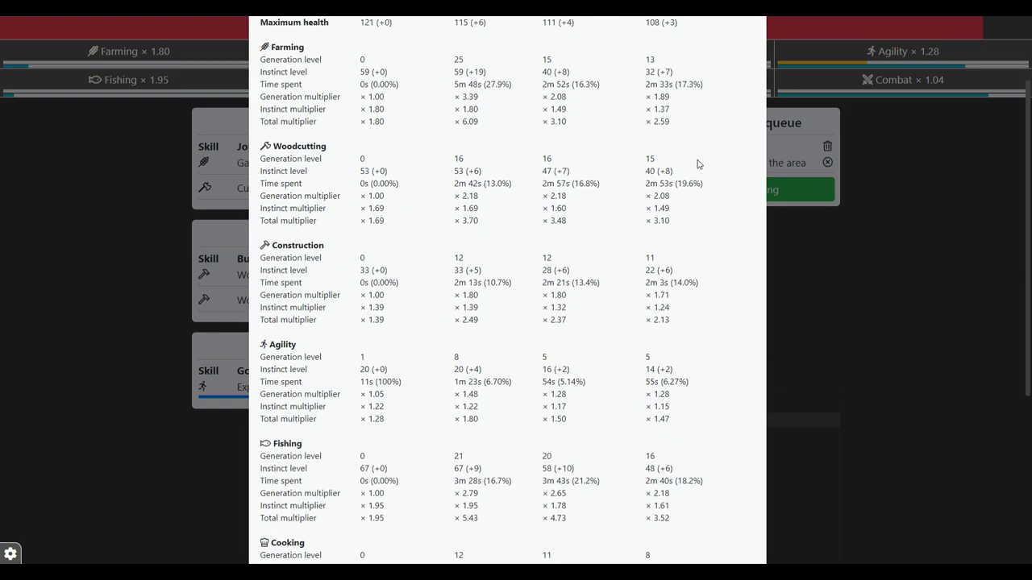
{"action": "scroll", "scroll_direction": "down", "scroll_amount": 3}
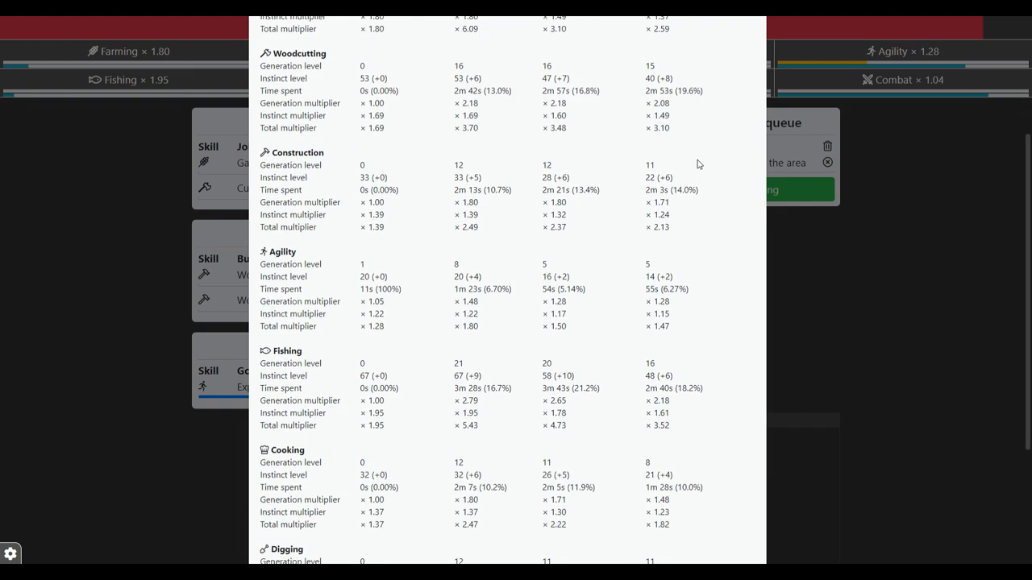
{"action": "scroll", "scroll_direction": "down", "scroll_amount": 3}
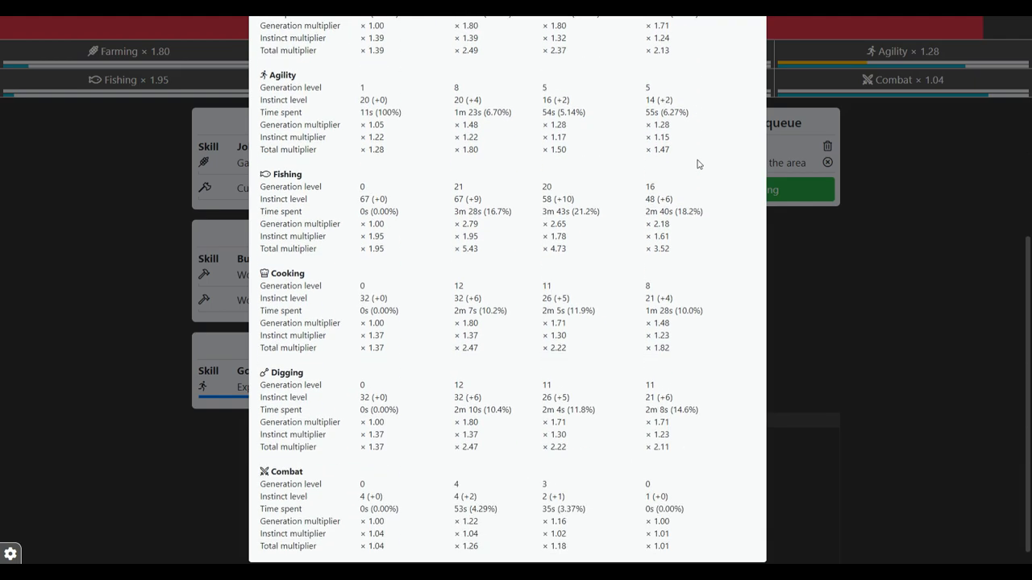